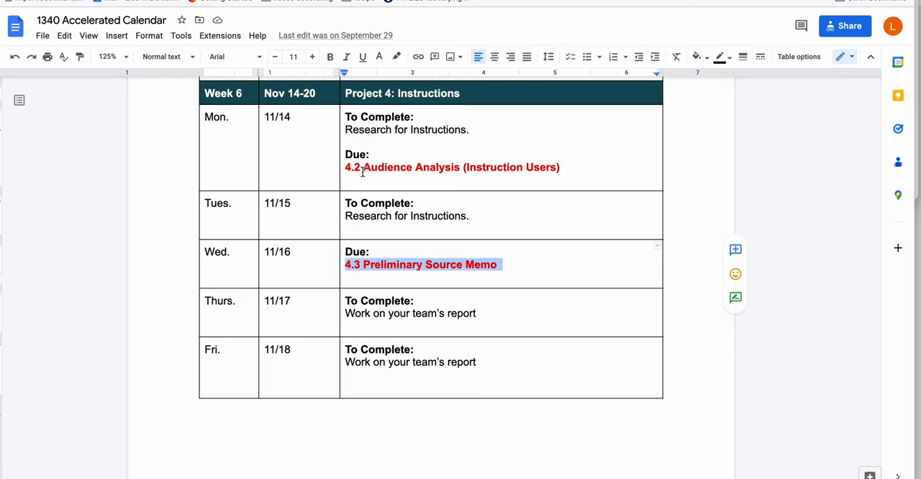
mouse_move(455, 229)
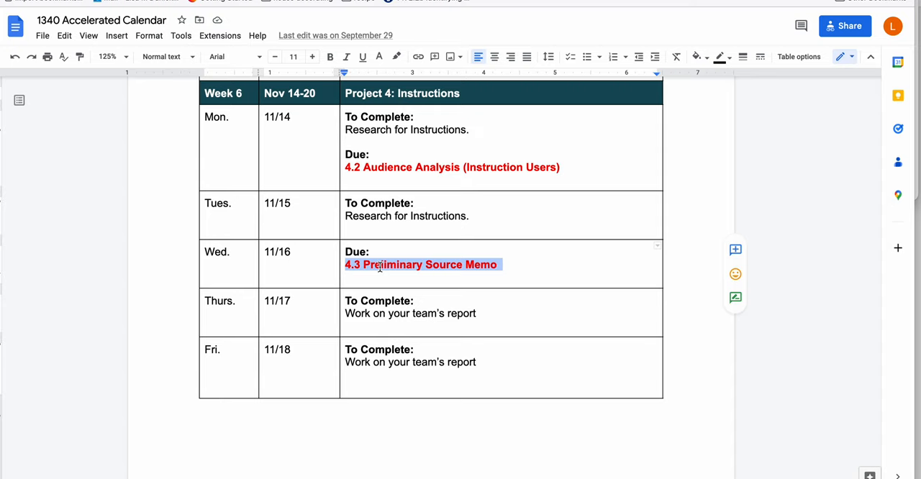
mouse_move(482, 314)
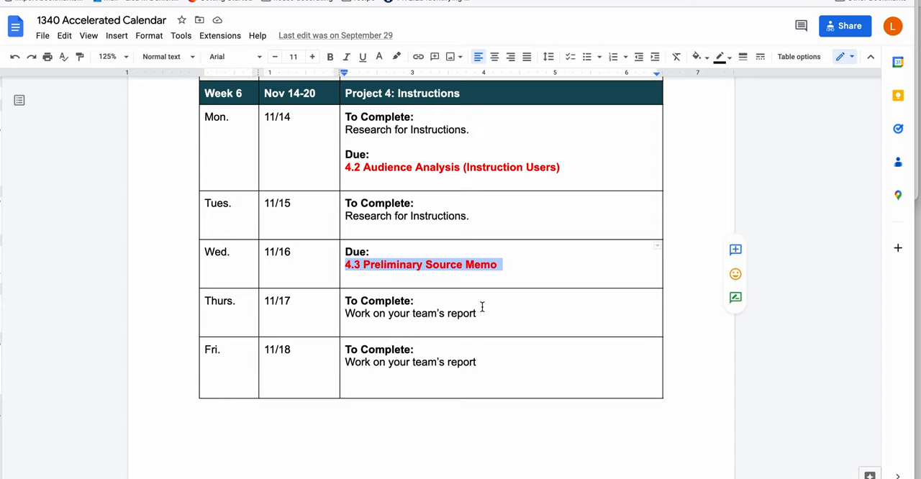
mouse_move(424, 393)
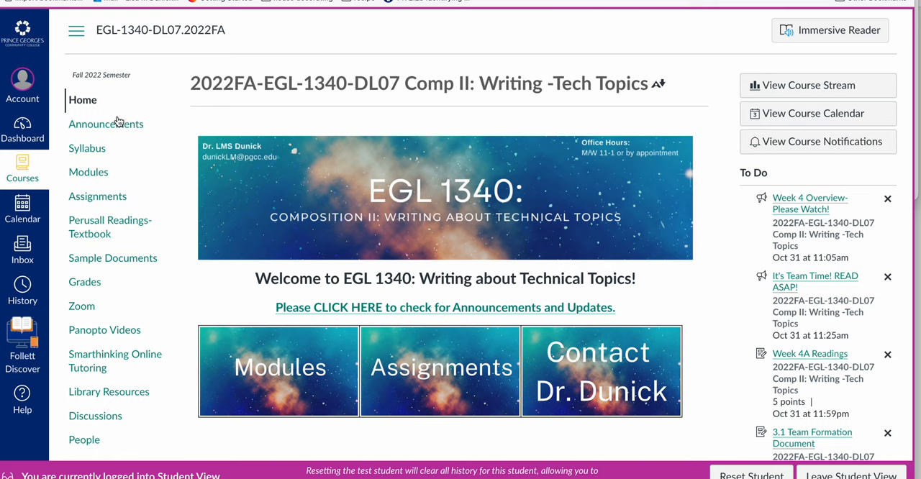
- Go to Modules and scroll down to the Project 4: Overview and Instructions module
click(88, 173)
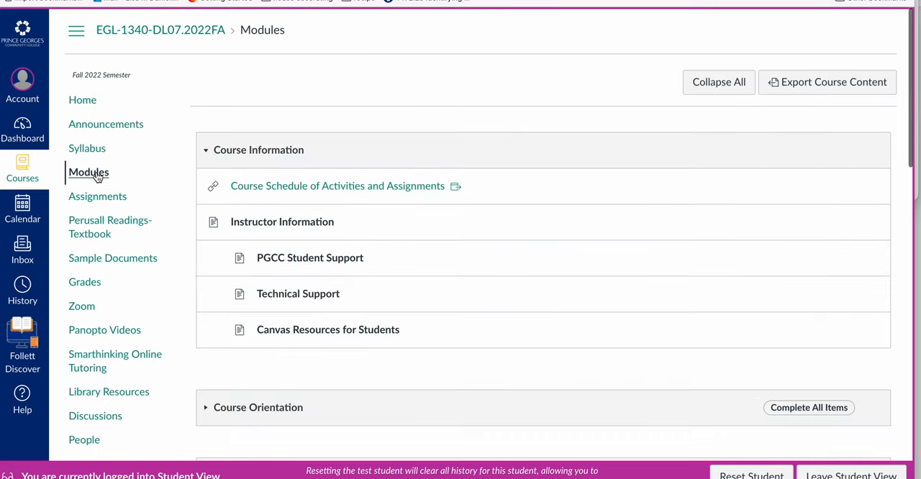
scroll(down, 3)
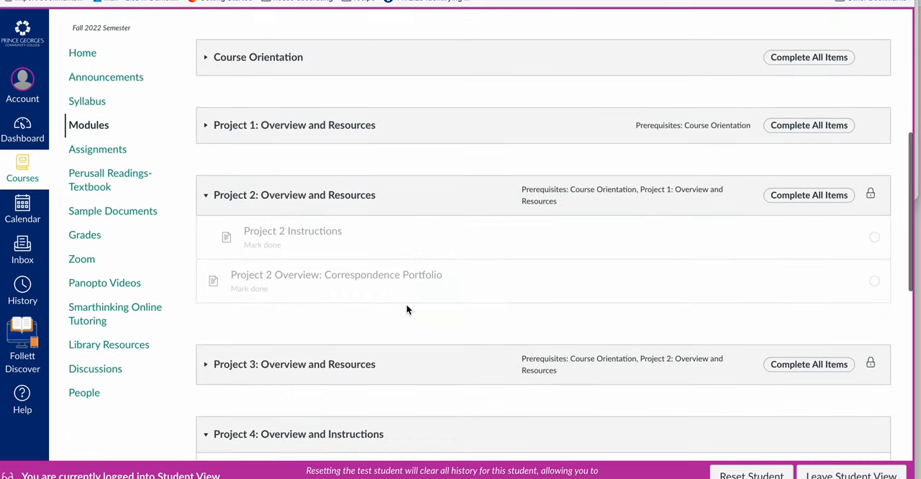
scroll(down, 3)
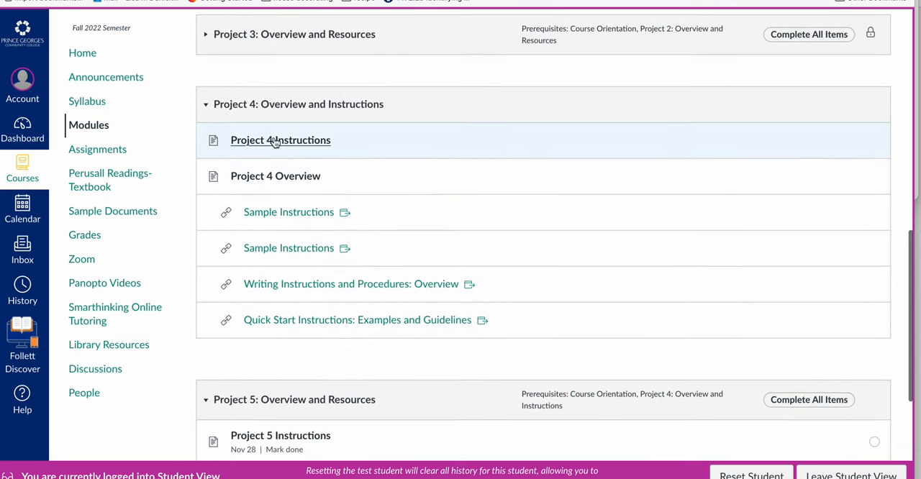
mouse_move(279, 141)
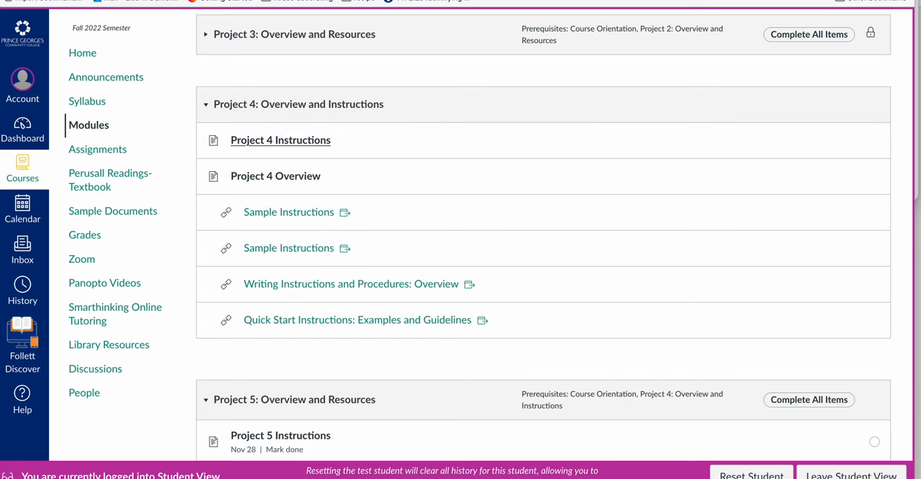
- Open Project 4 Instructions and read down through Deliverables and Directions to the Preliminary Source Memo
click(279, 139)
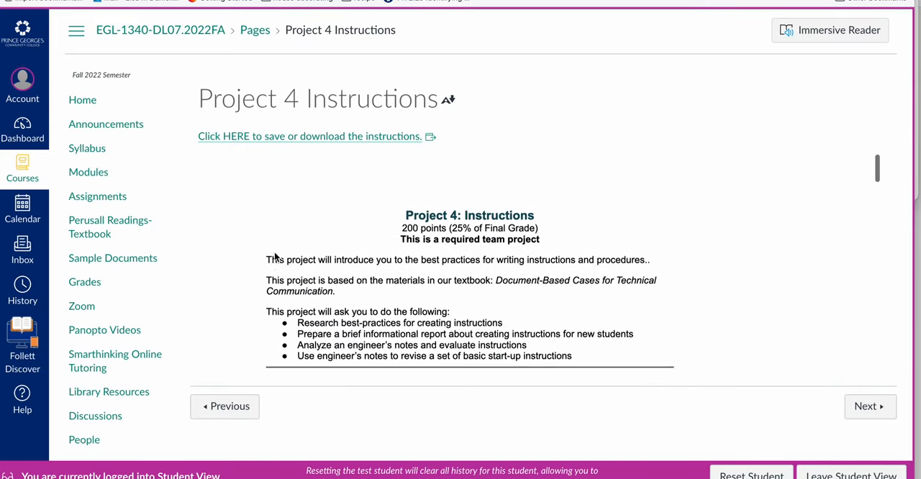
scroll(down, 3)
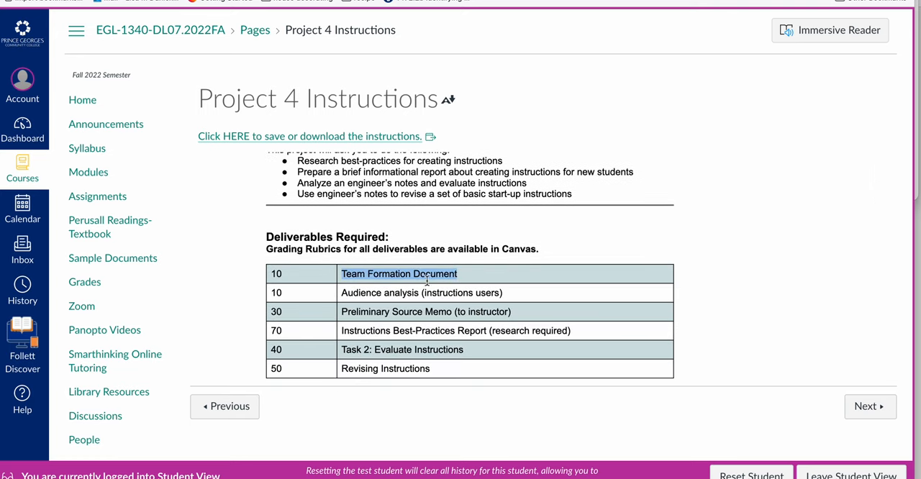
scroll(down, 3)
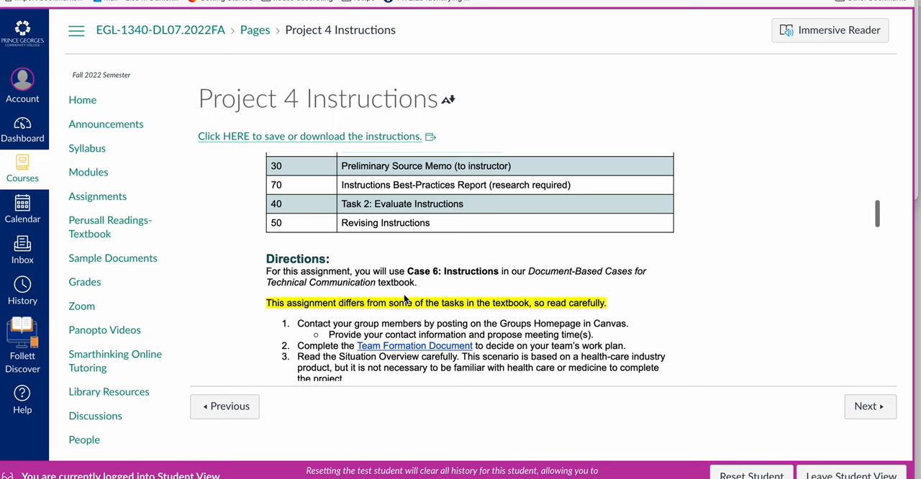
scroll(down, 3)
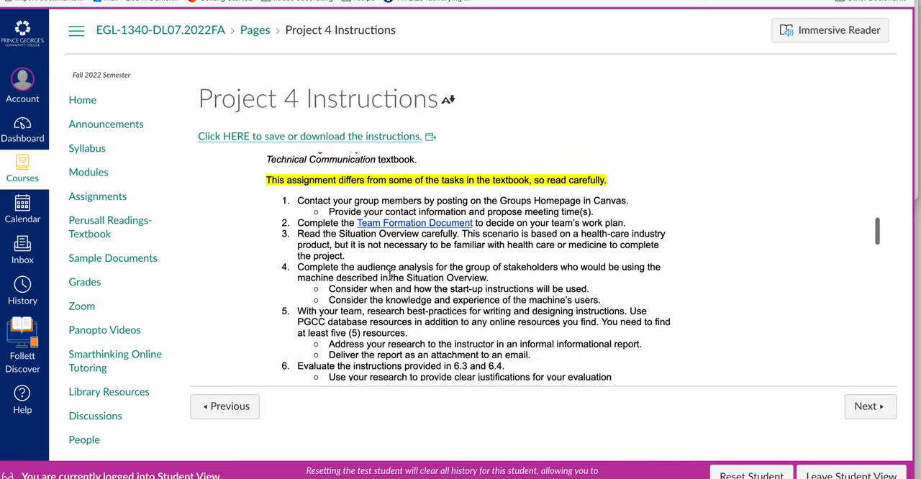
scroll(down, 3)
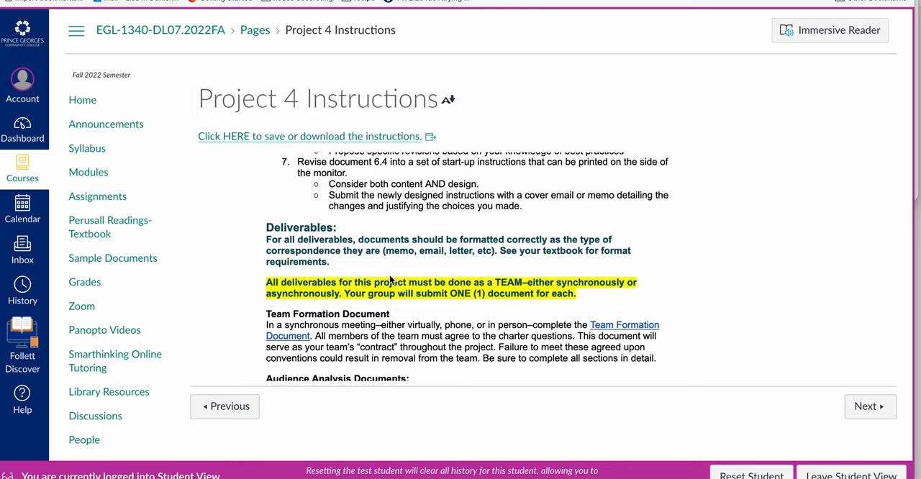
scroll(down, 3)
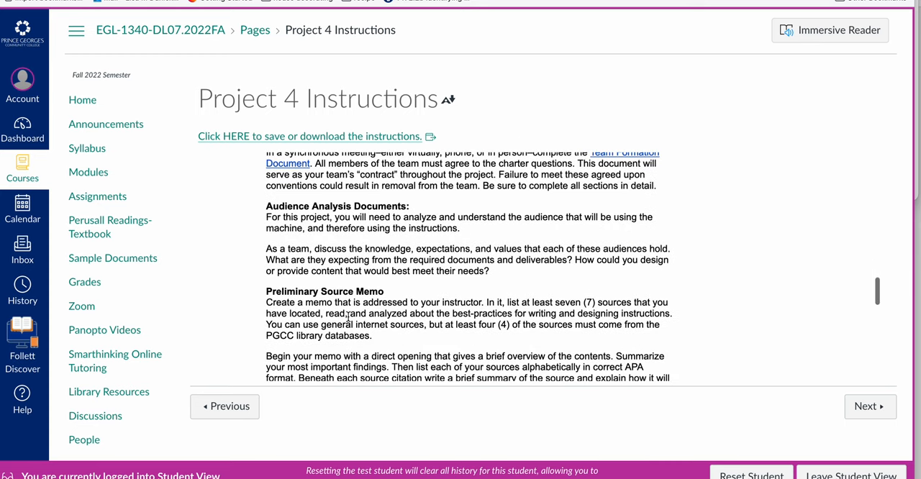
- Highlight the Audience Analysis paragraphs while reviewing them, then continue to the Preliminary Source Memo section
scroll(down, 3)
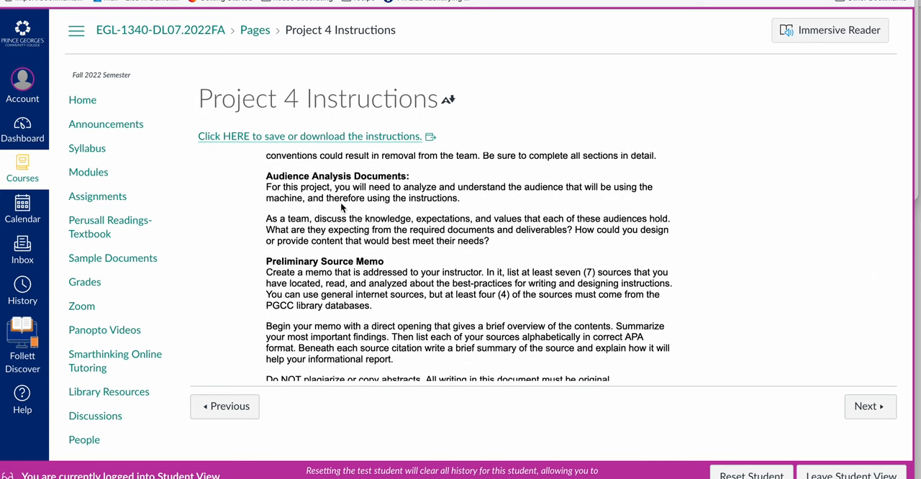
drag(265, 187, 461, 199)
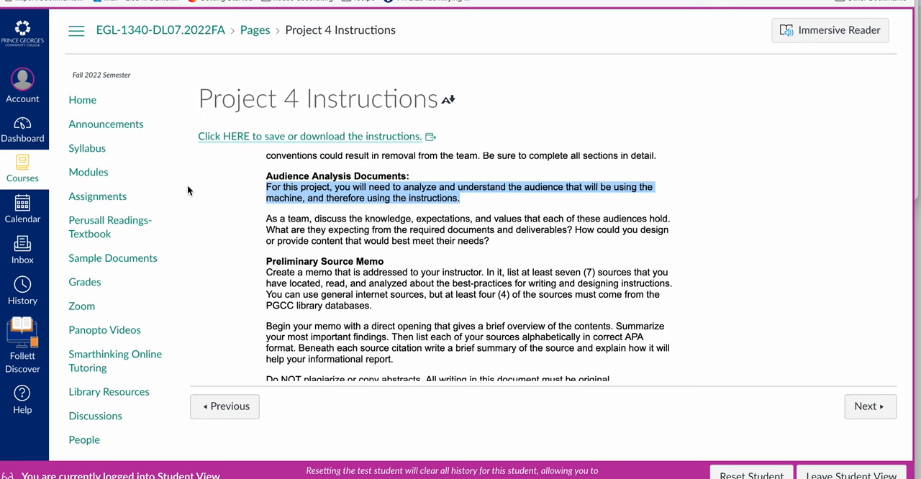
mouse_move(366, 219)
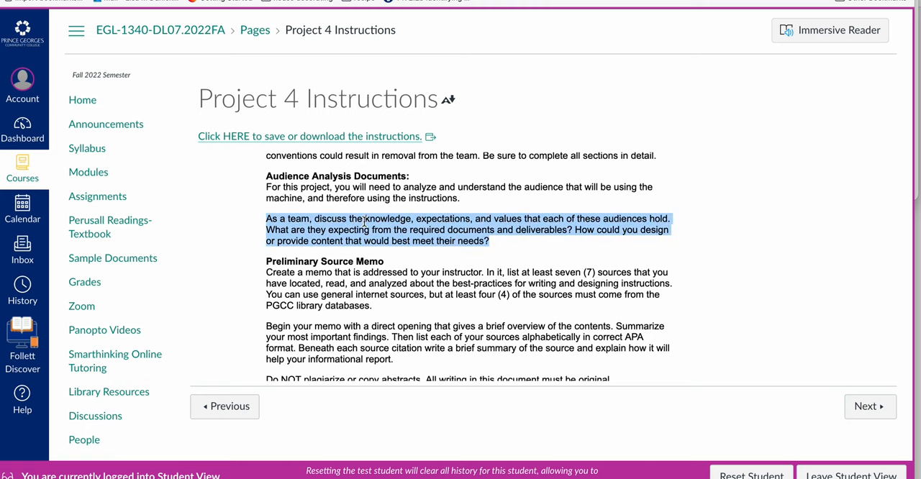
mouse_move(365, 279)
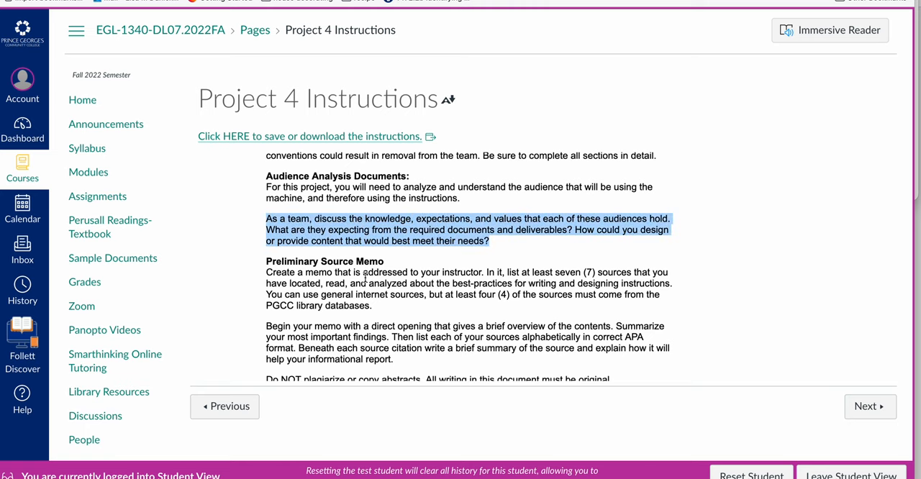
scroll(down, 3)
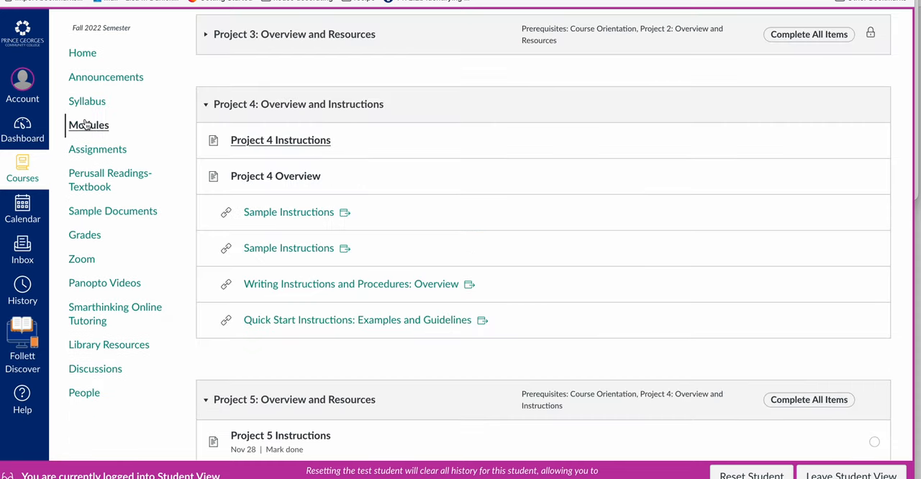
mouse_move(72, 311)
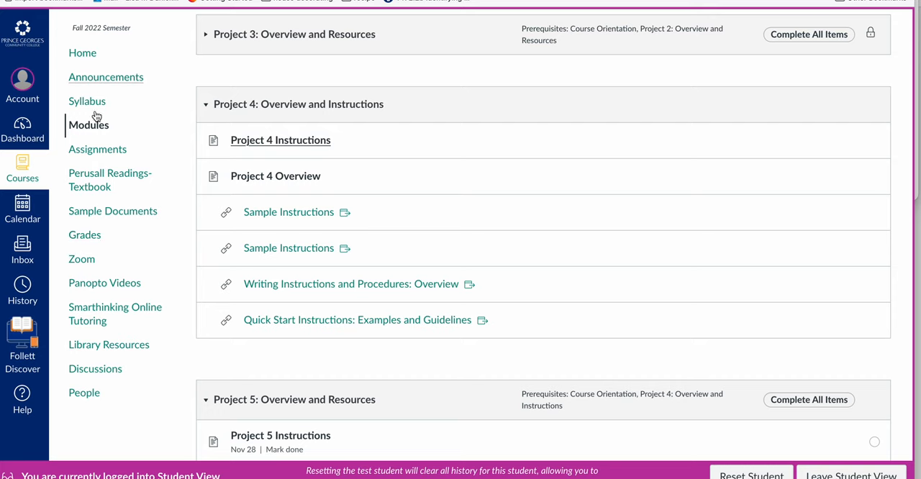
- Open the course's Library Resources page and follow the A-Z Database List link into a new tab
right_click(109, 346)
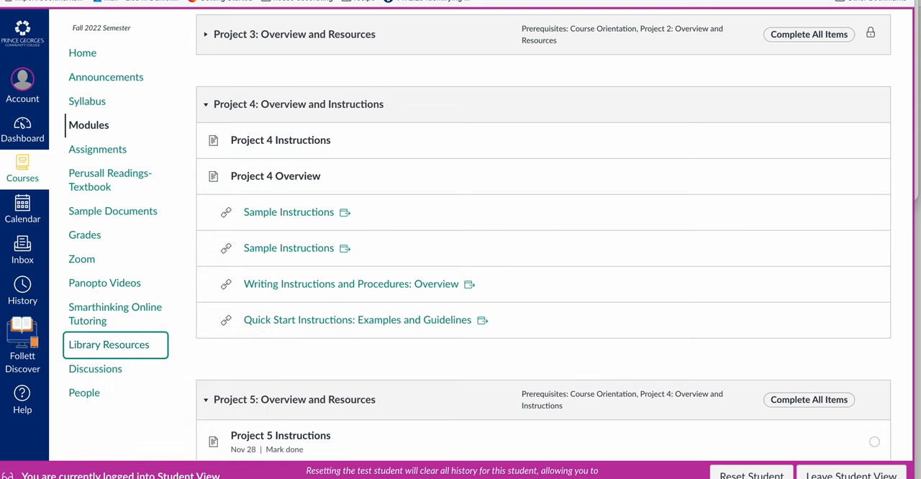
click(109, 346)
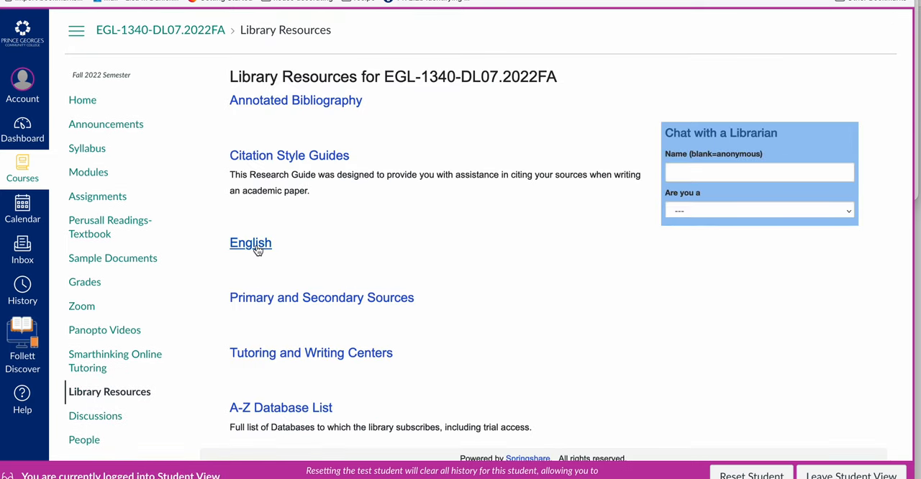
mouse_move(271, 308)
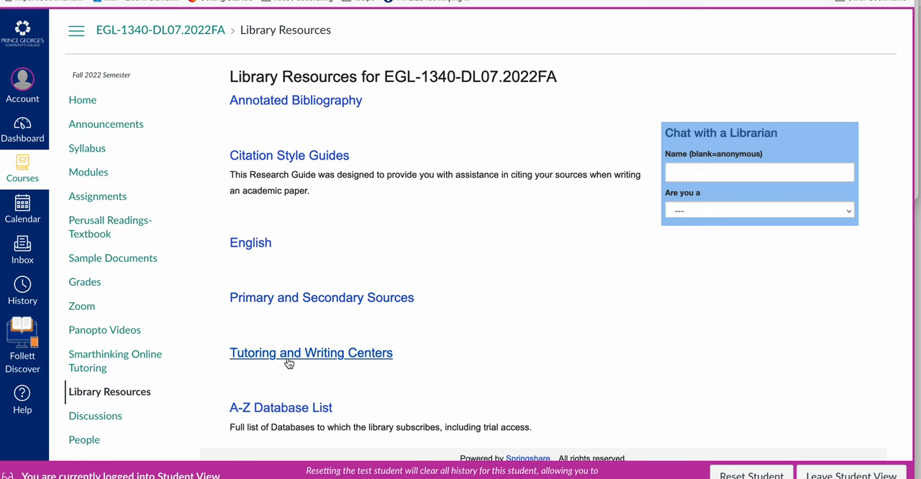
scroll(down, 3)
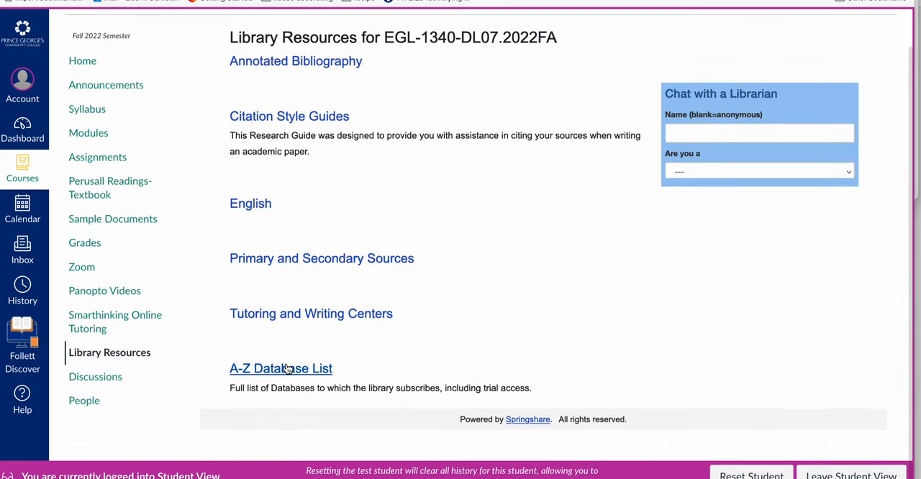
click(279, 368)
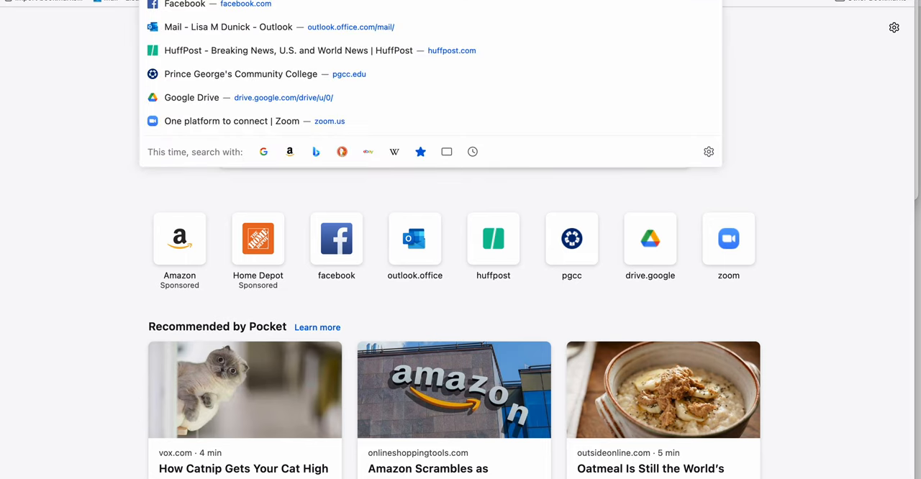
- Search 'pgcc li' from the address bar and go to the PGCC Library & Learning Resources homepage
text(pgcc)
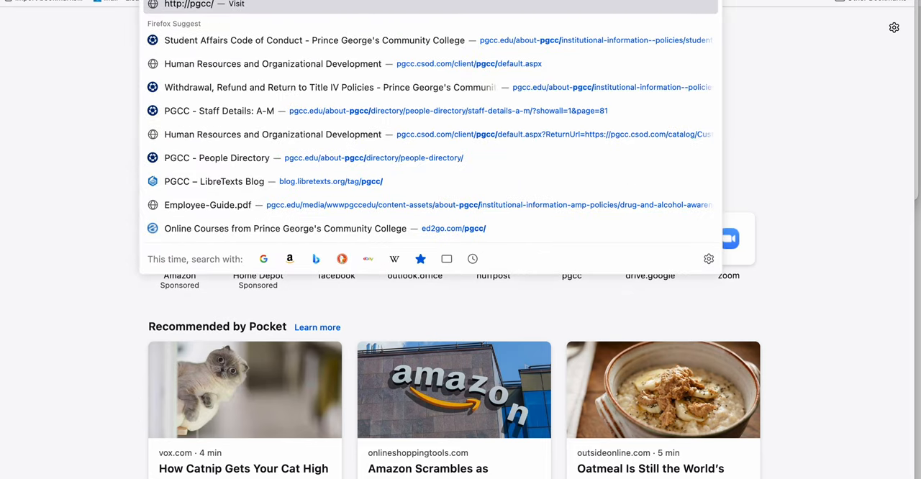
text(pgcc li)
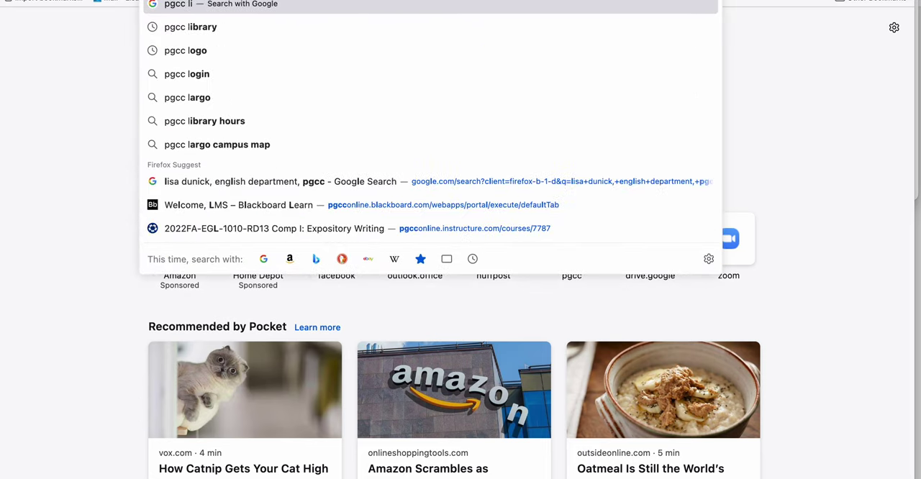
click(190, 27)
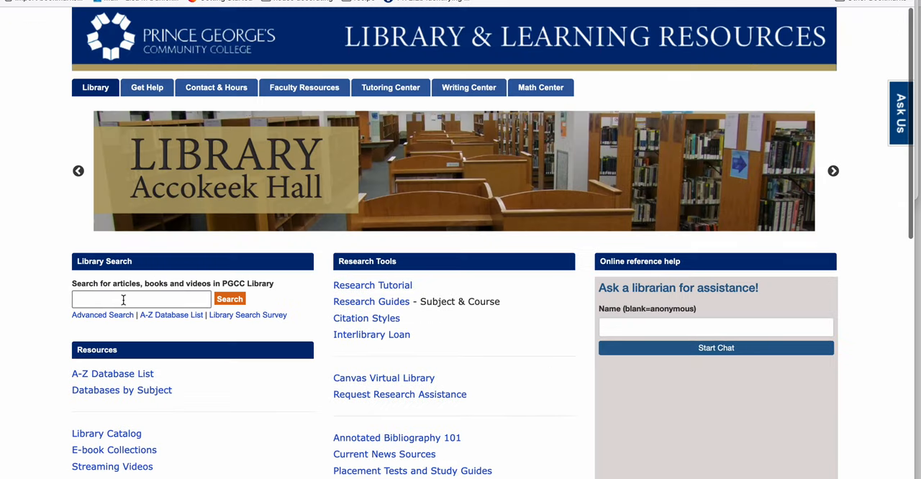
- Search the PGCC Library collection for 'technical instructions', returning about 45,838 results
click(141, 299)
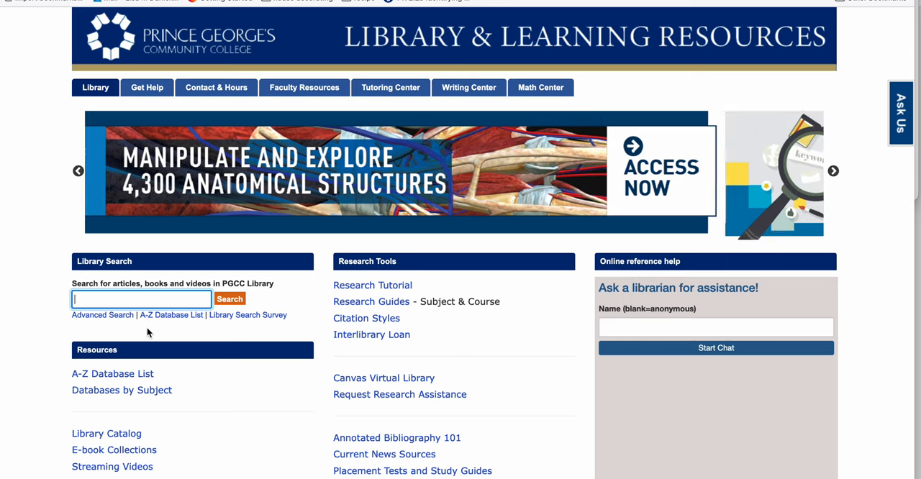
click(833, 170)
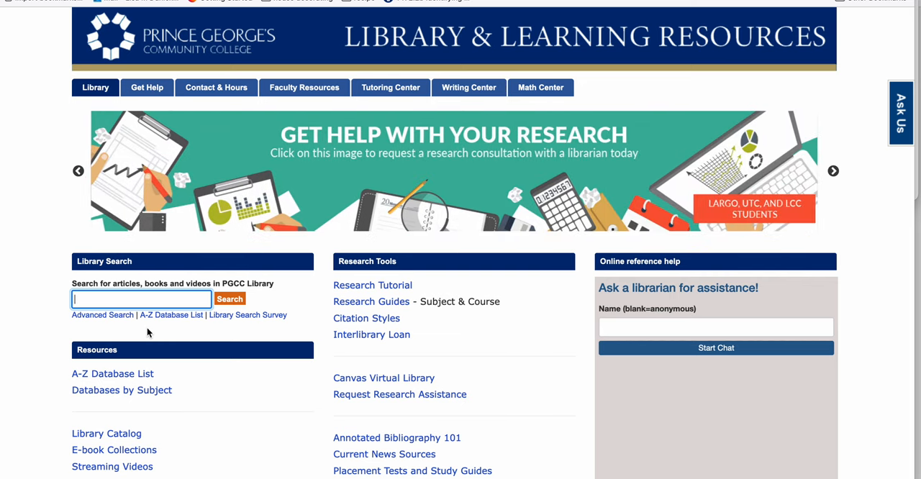
text(tech)
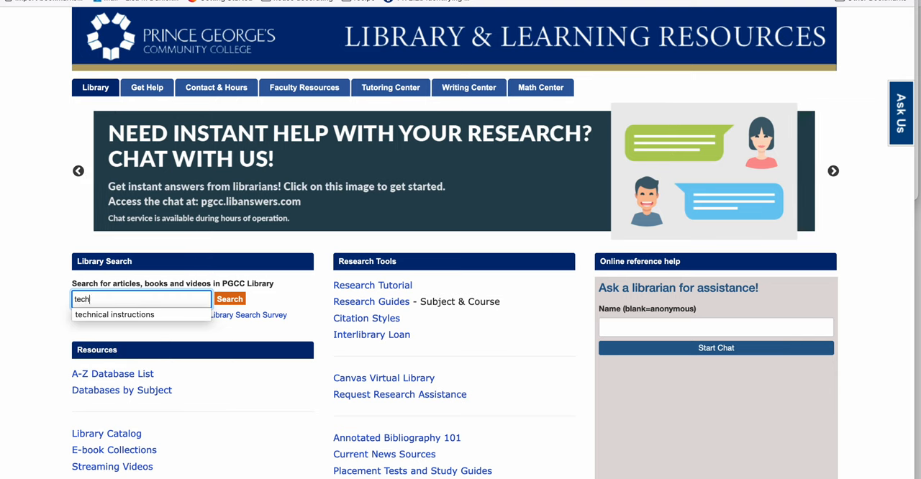
text(echnical instructions)
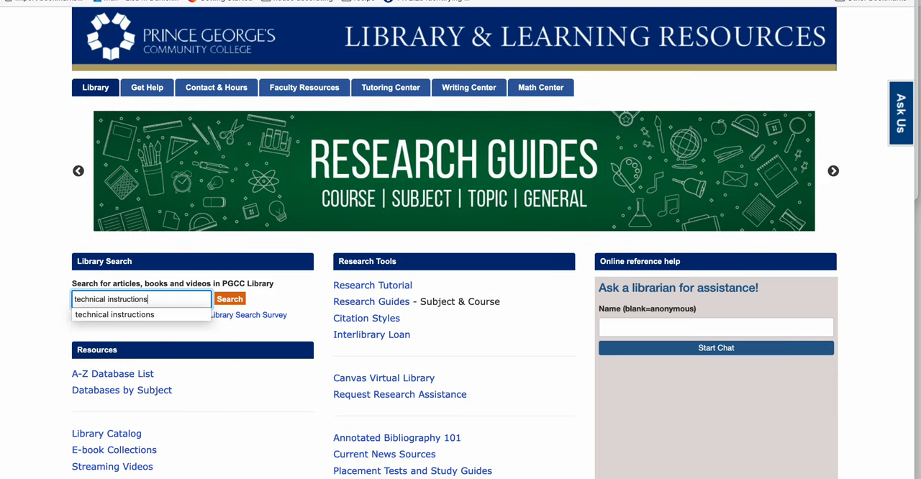
click(231, 299)
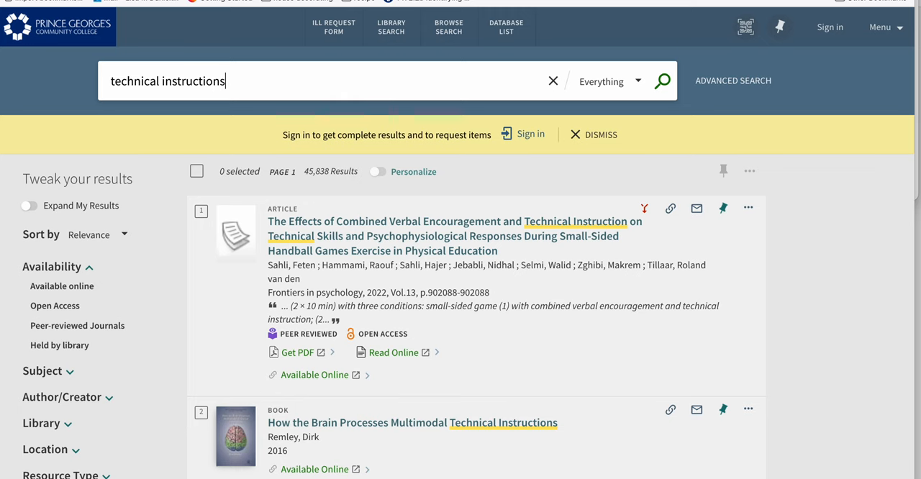
- Open the Available Online copy of Remley's How the Brain Processes Multimodal Technical Instructions
scroll(down, 3)
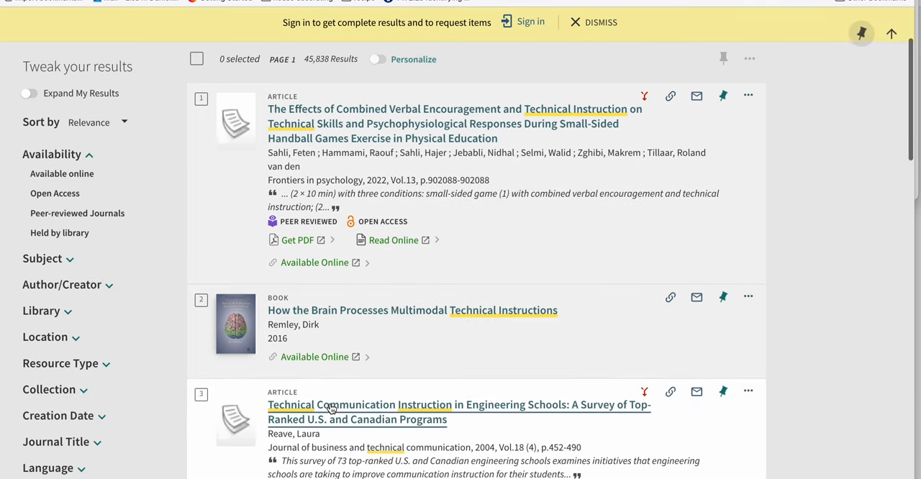
scroll(down, 3)
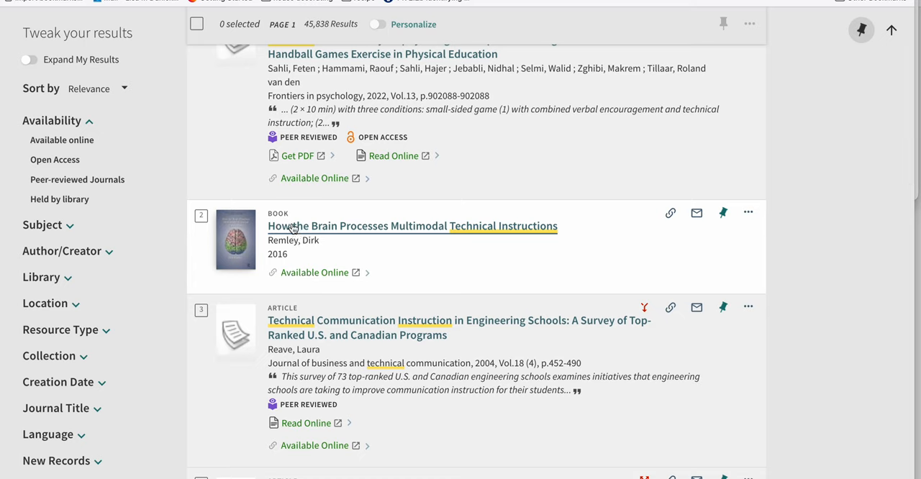
right_click(315, 272)
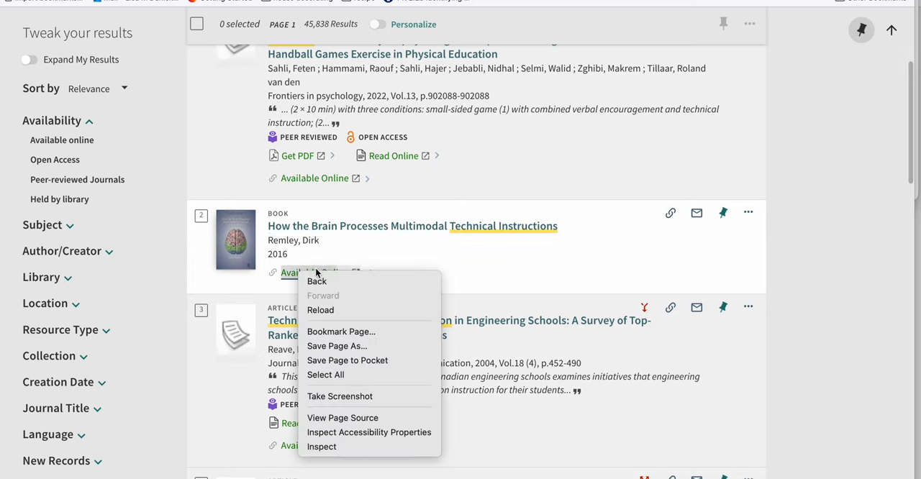
click(319, 273)
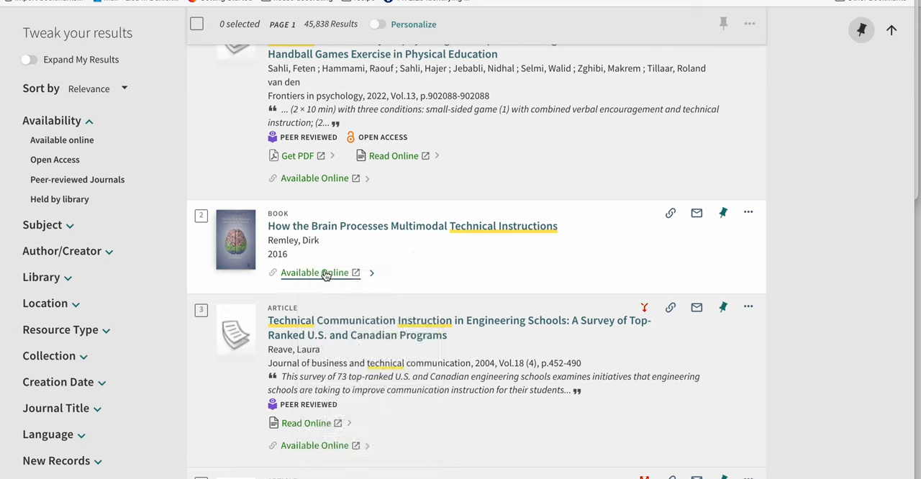
click(315, 273)
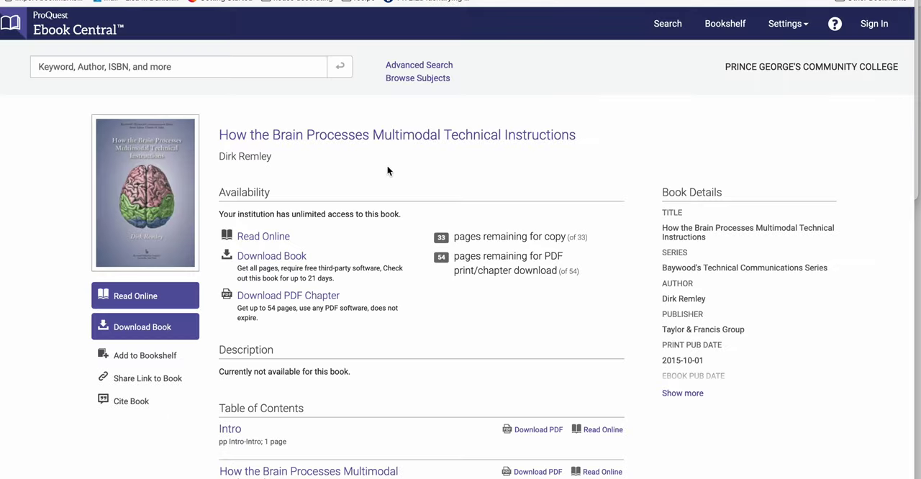
mouse_move(164, 299)
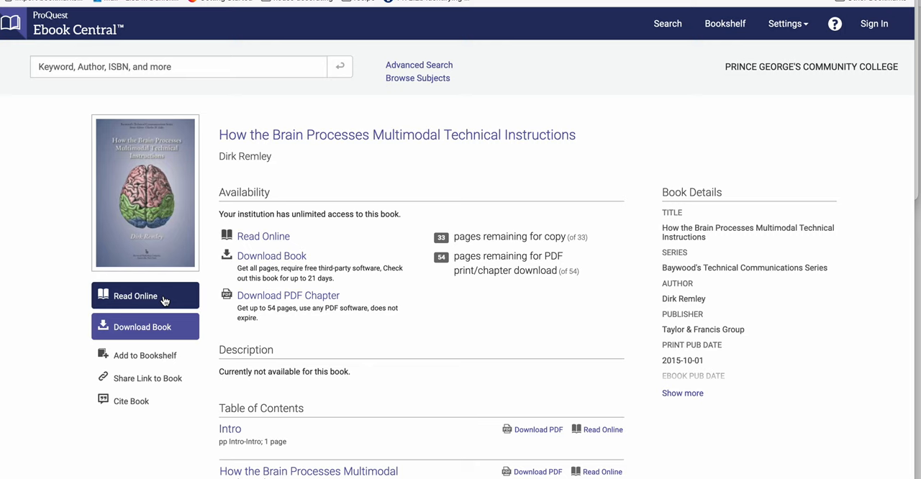
- Read the book online at Chapter 2, Multimodality and Neurobiology, then return to the search results
click(135, 297)
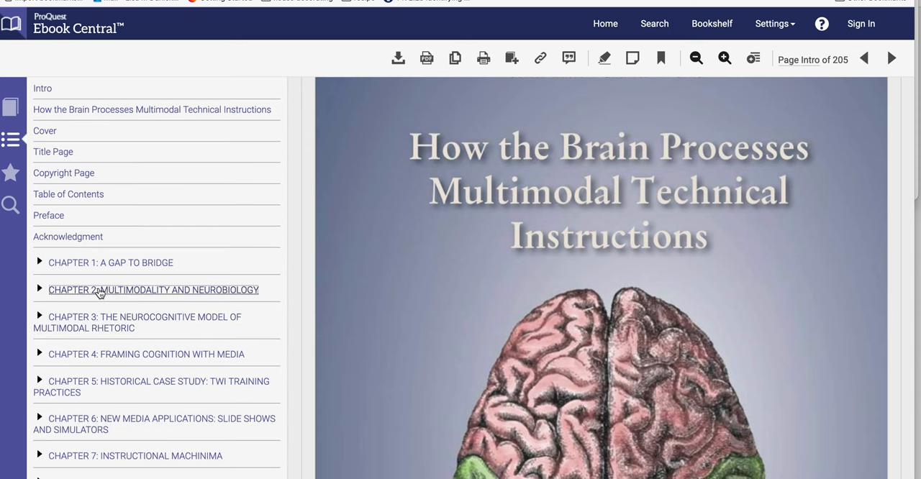
click(152, 291)
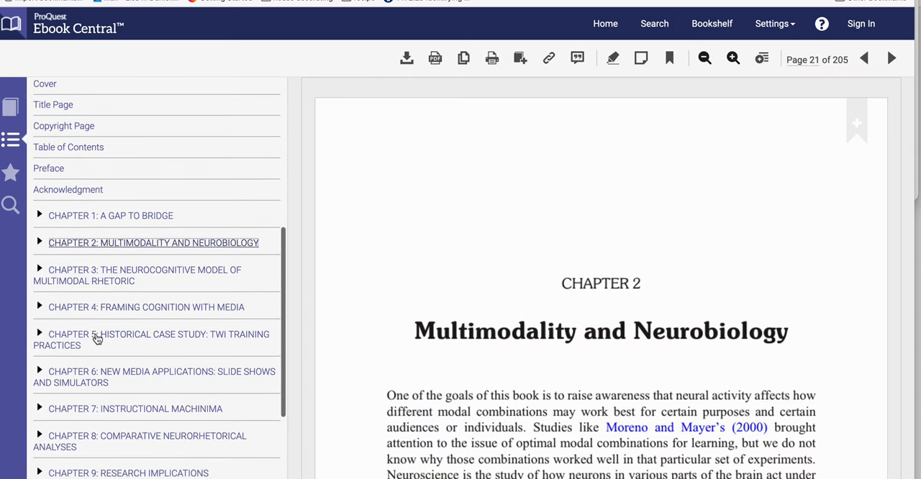
scroll(down, 3)
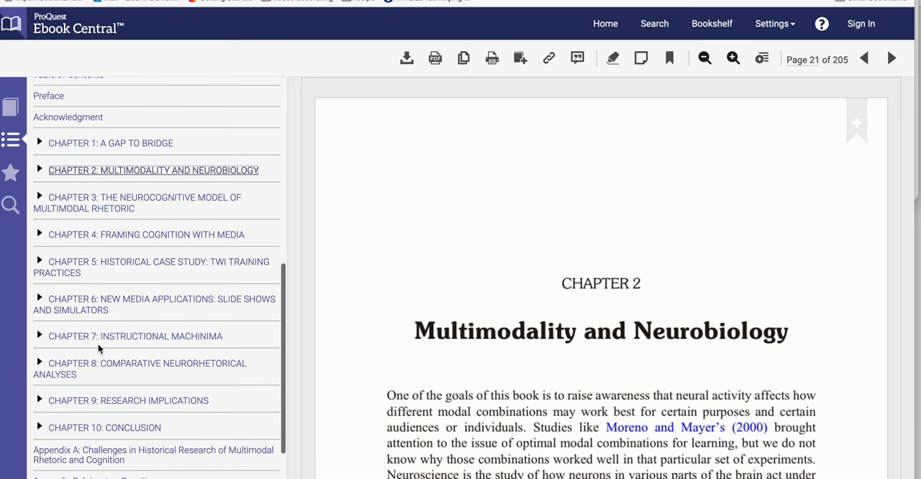
click(137, 337)
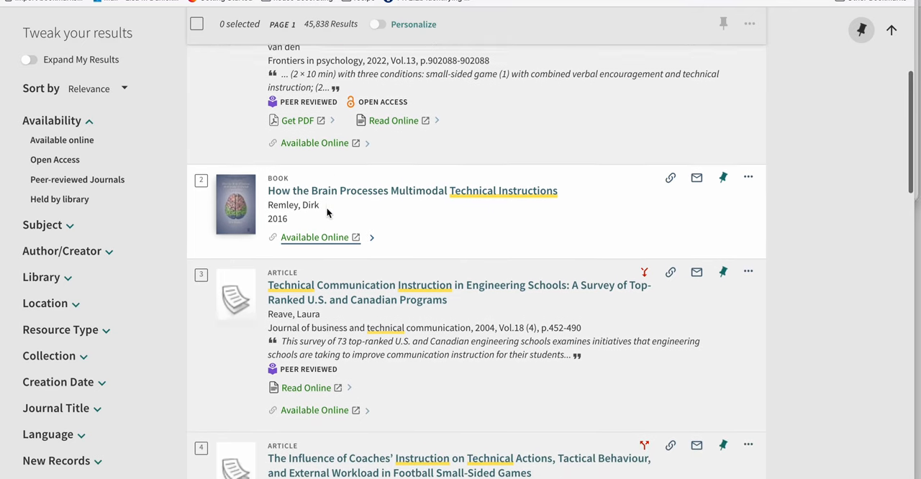
- From the 'technical instructions, technical writing' results, open the Developing Quality Technical Information record
scroll(down, 3)
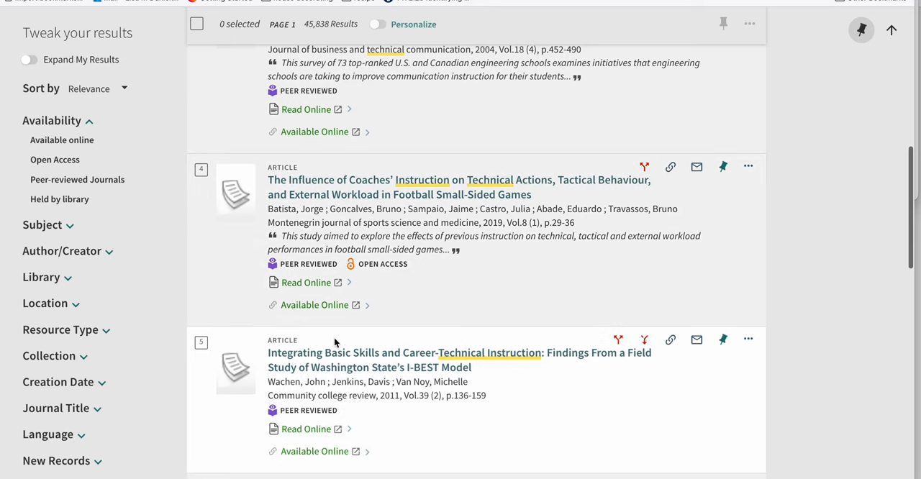
mouse_move(330, 357)
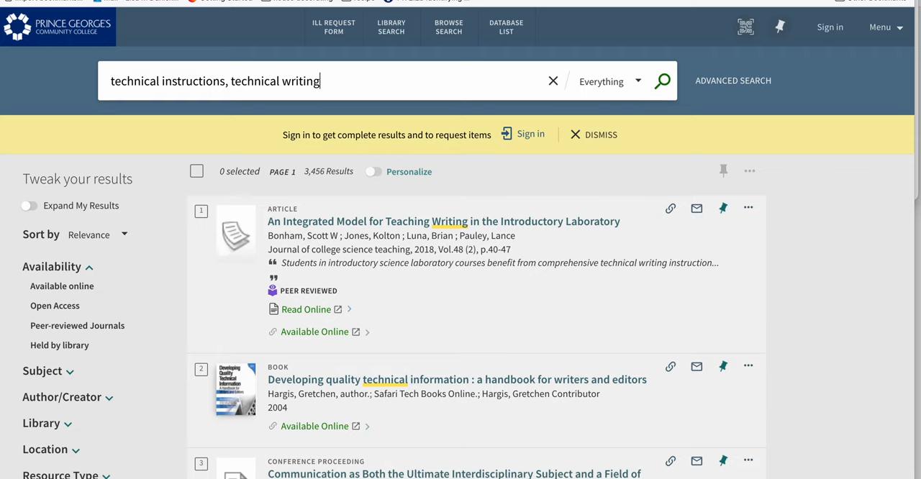
mouse_move(324, 384)
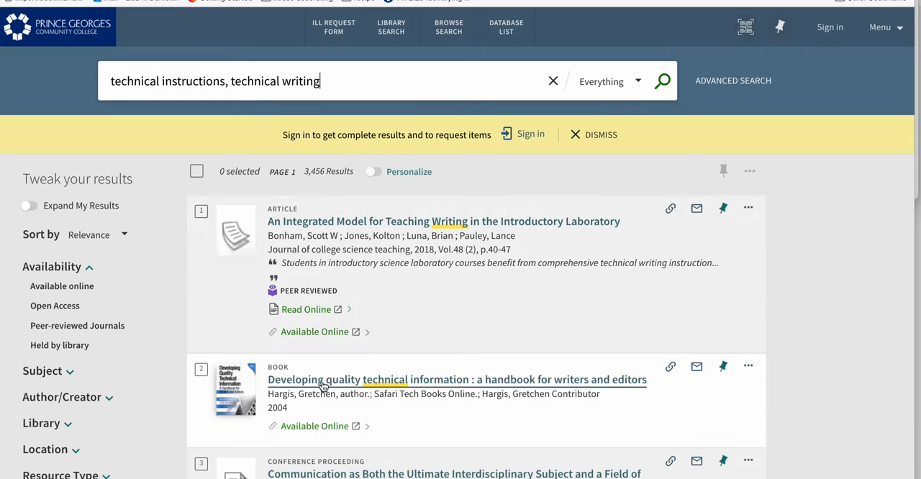
click(458, 380)
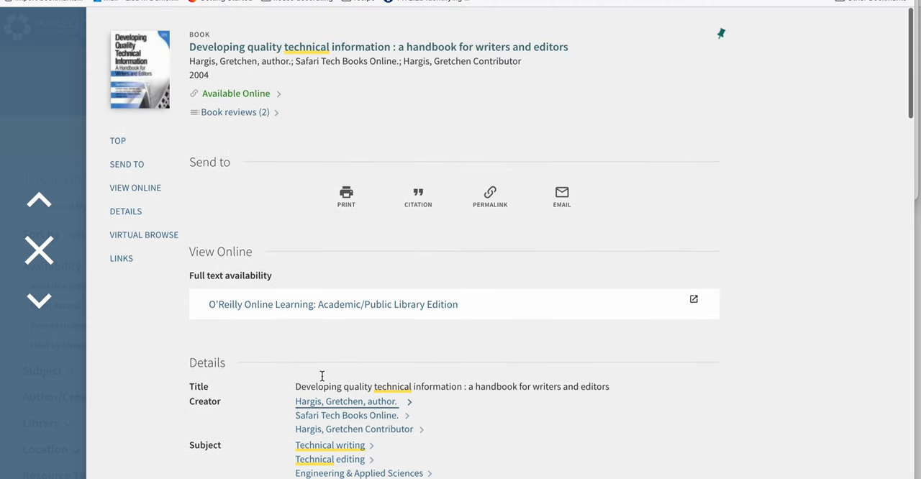
mouse_move(489, 193)
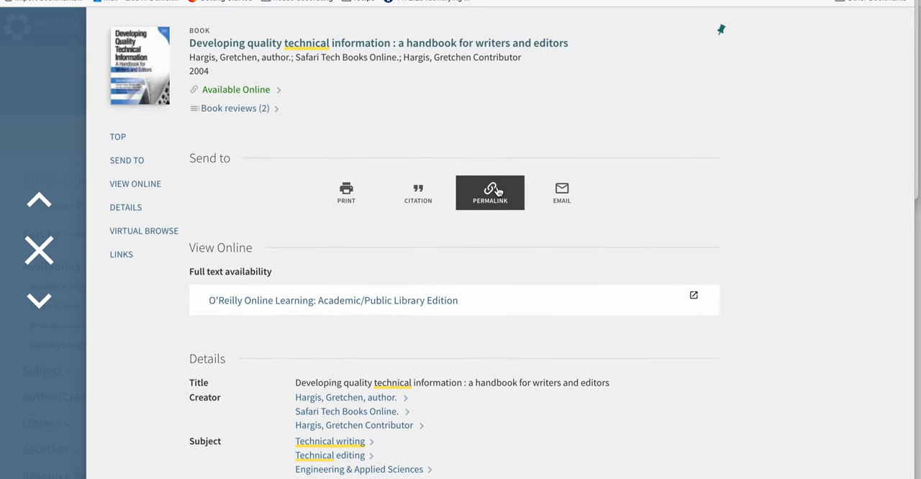
- Follow the Hargis handbook's O'Reilly Online Learning link to its full text
scroll(down, 3)
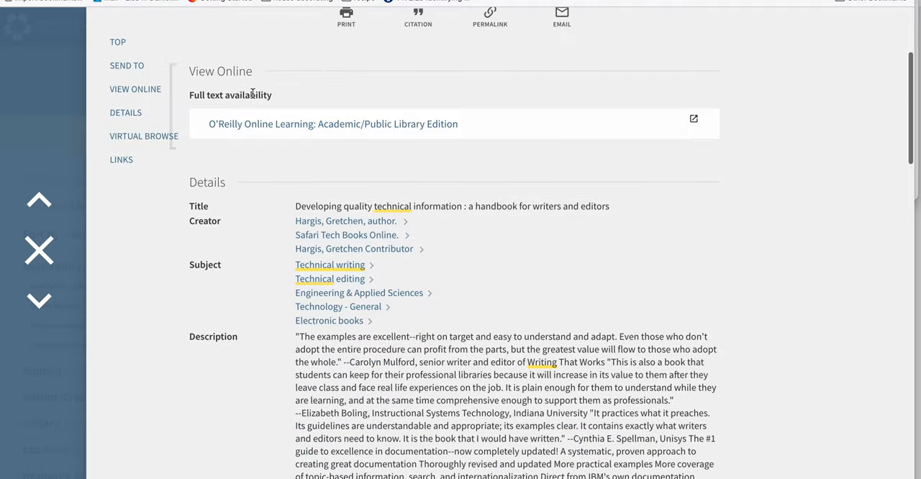
click(333, 123)
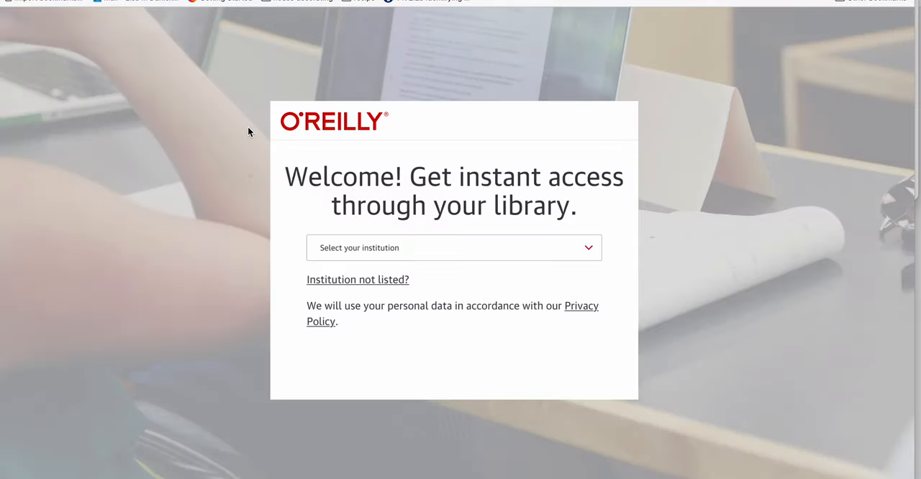
click(453, 248)
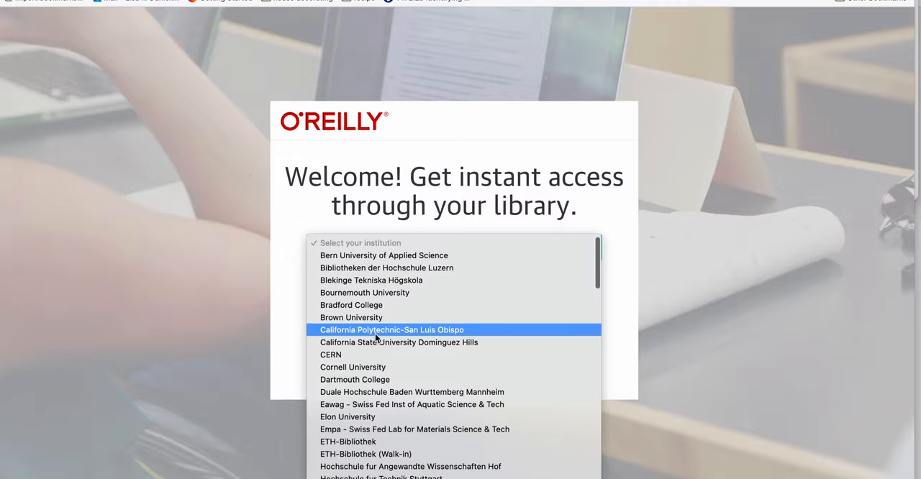
scroll(down, 3)
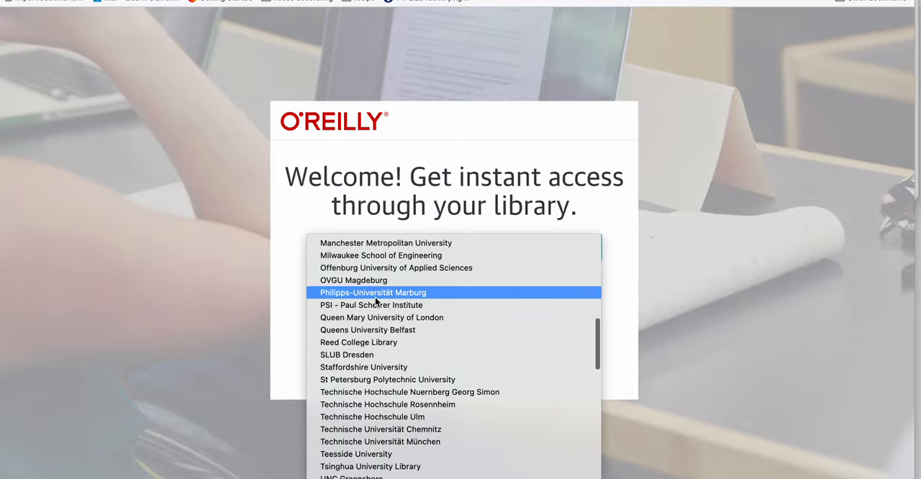
scroll(down, 3)
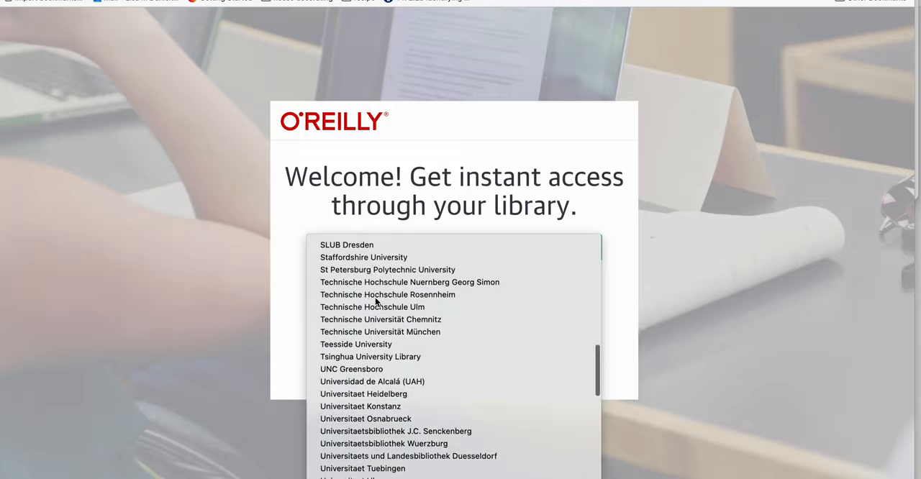
scroll(down, 3)
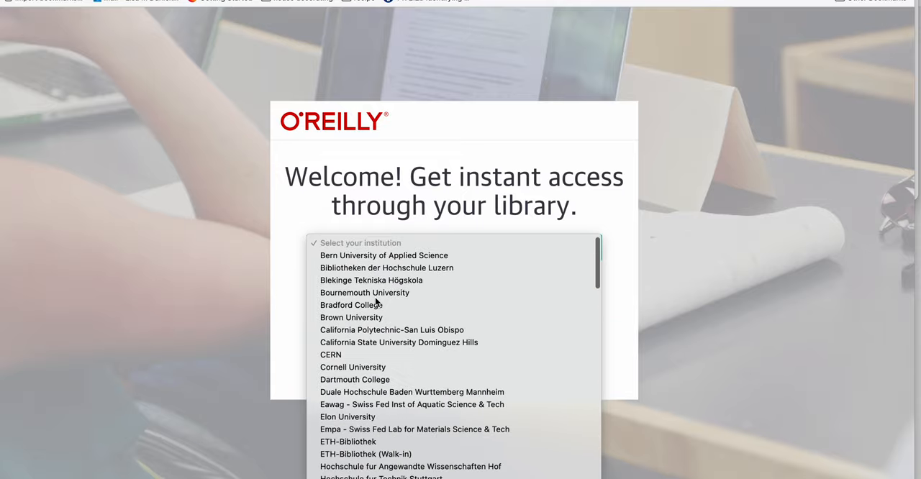
scroll(down, 3)
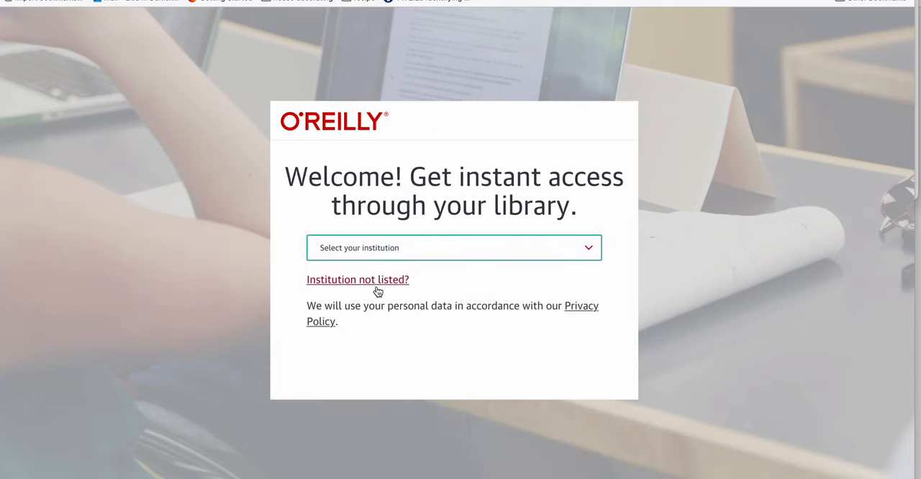
click(357, 279)
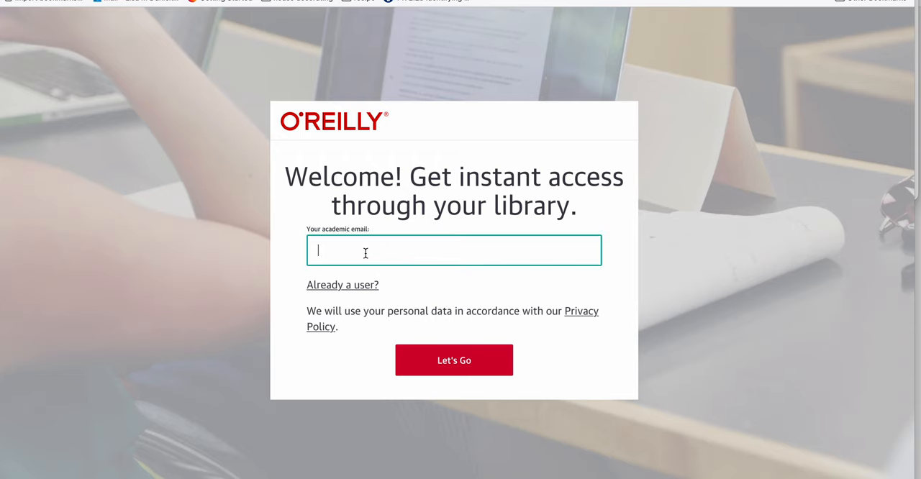
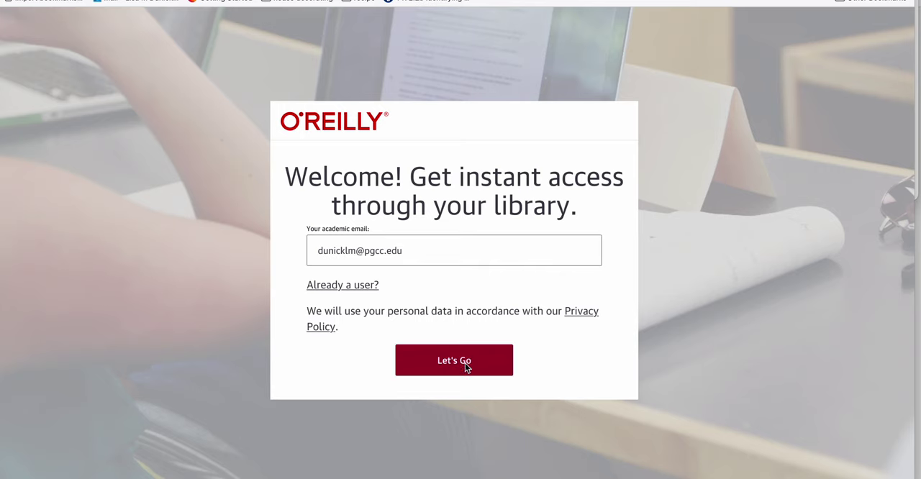
click(454, 360)
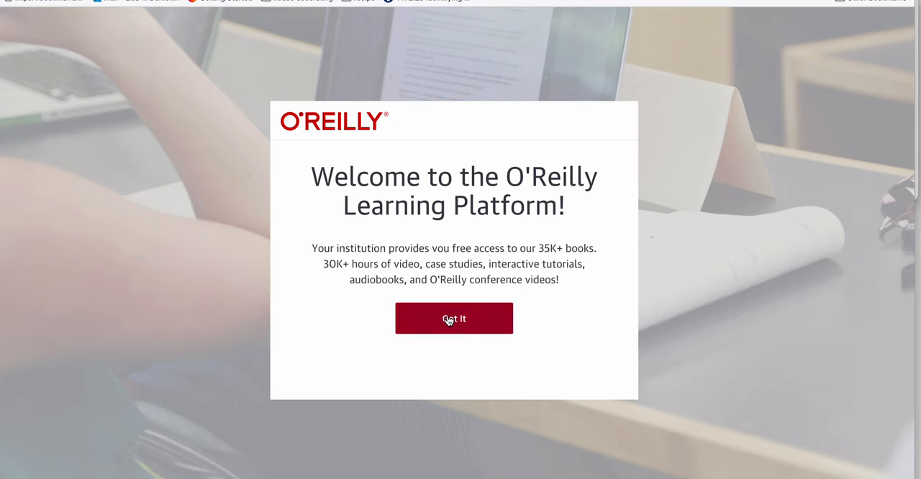
click(454, 318)
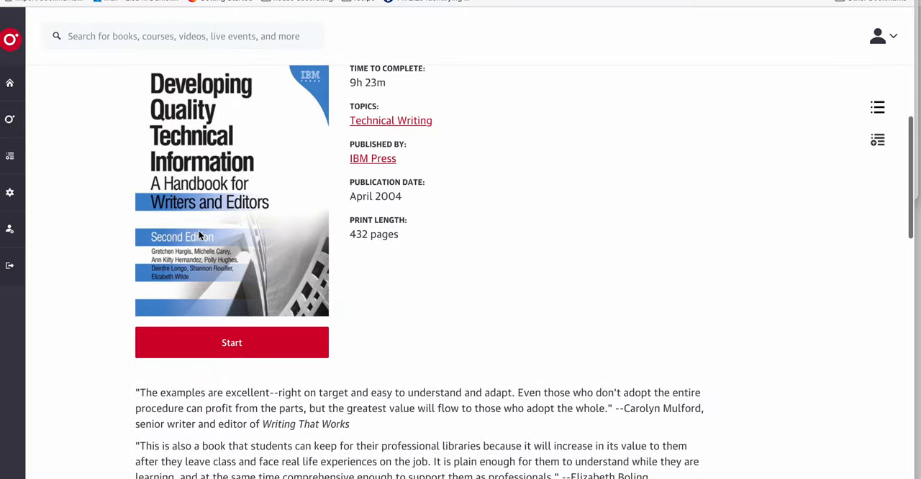
- Start reading the Hargis handbook and browse its contents list down through Part 5
click(232, 343)
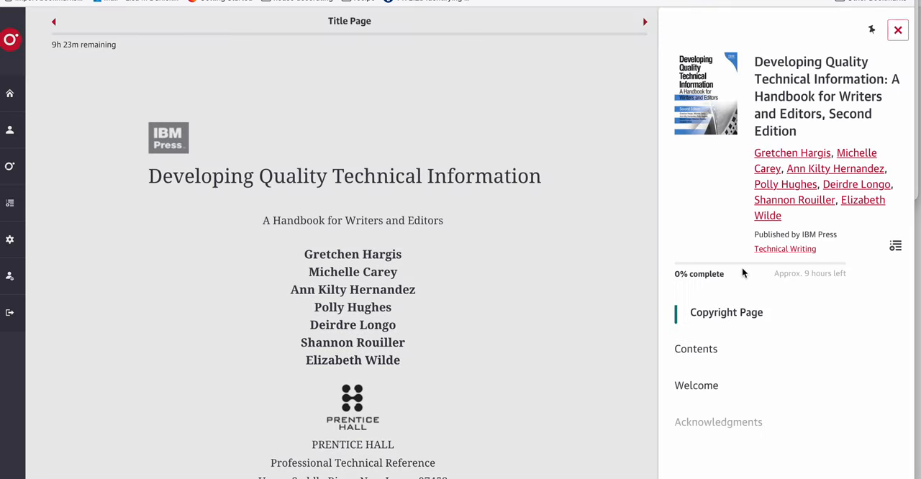
scroll(down, 3)
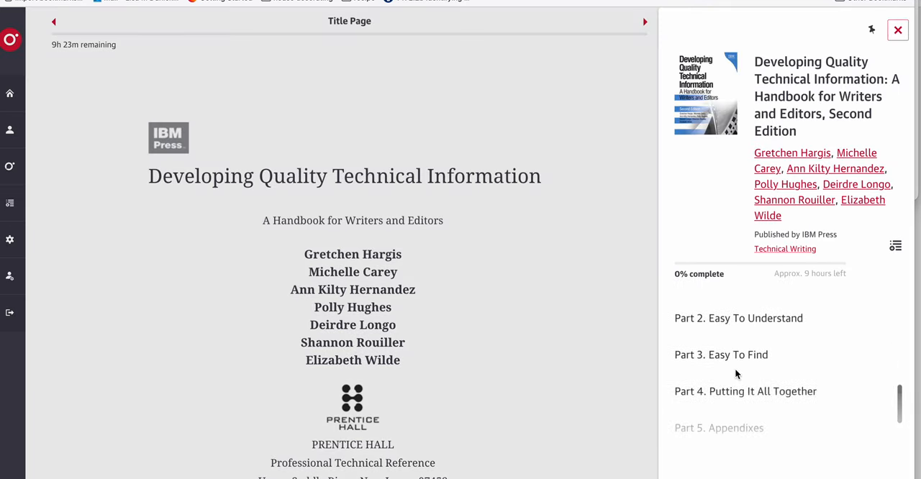
scroll(down, 3)
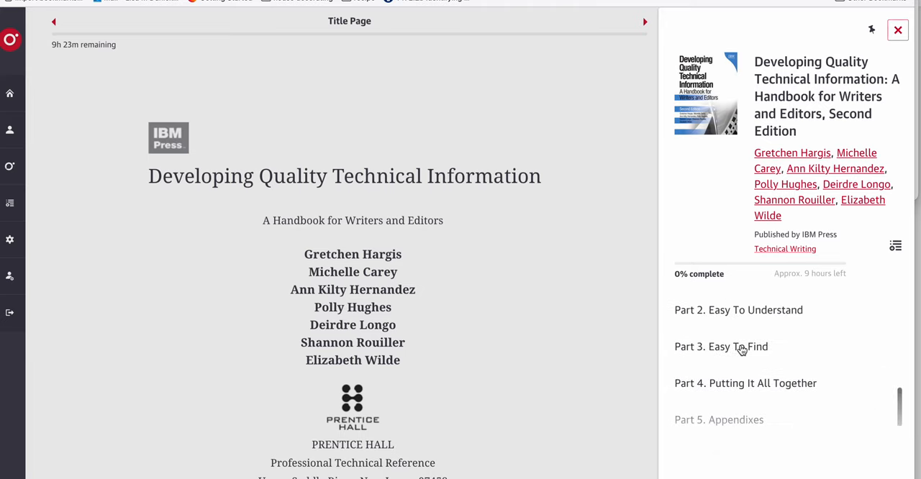
mouse_move(751, 367)
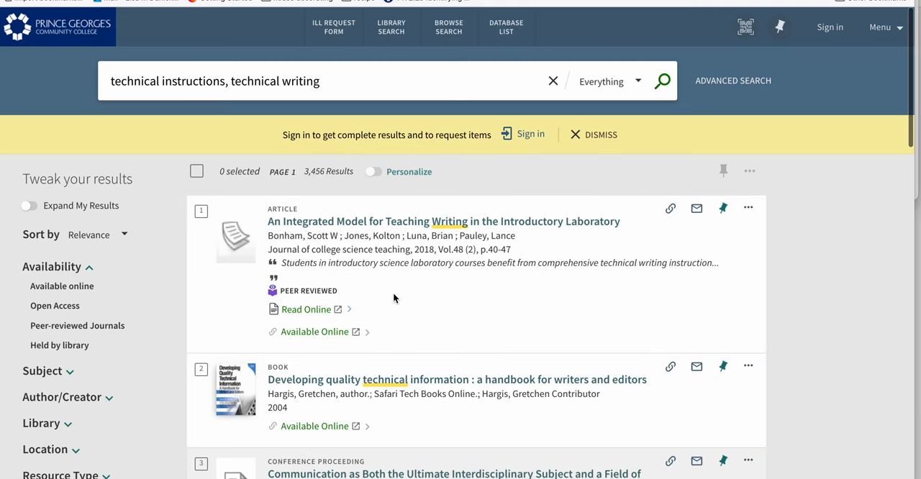
- Scroll the results and open 'Technical writing: a practical guide for engineers and scientists'
scroll(down, 3)
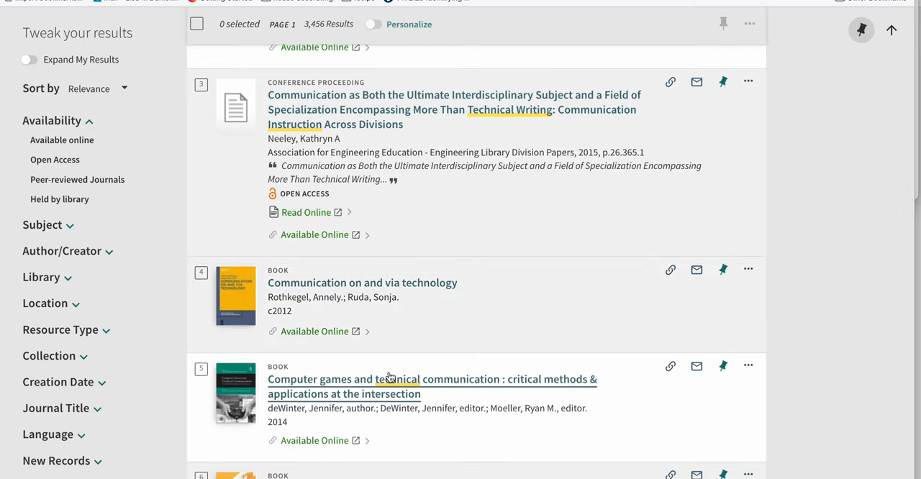
mouse_move(439, 392)
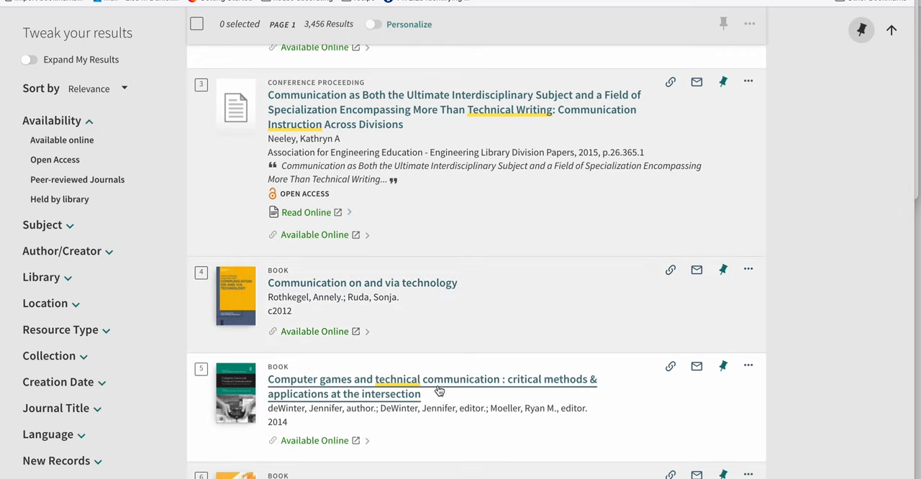
scroll(down, 3)
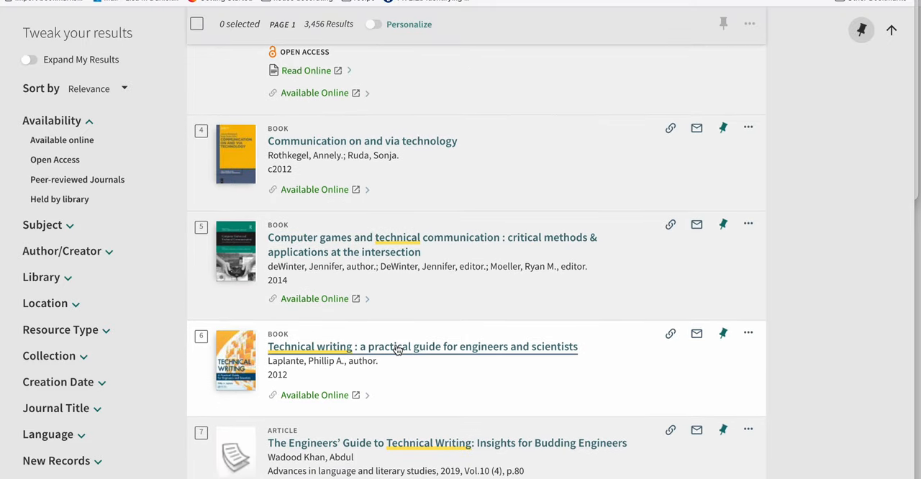
scroll(down, 3)
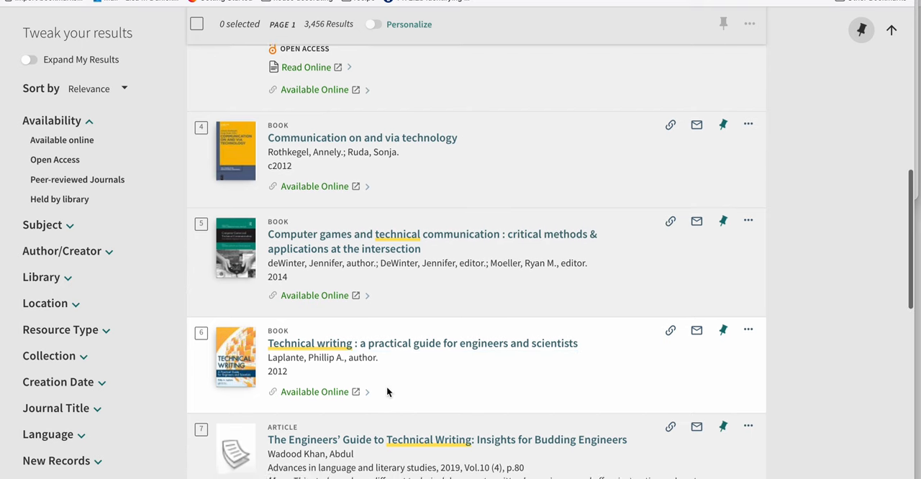
scroll(down, 3)
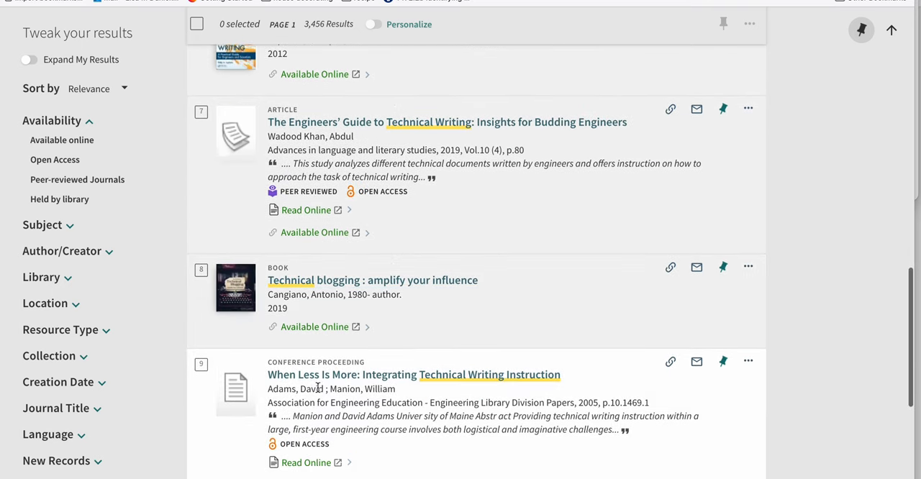
mouse_move(491, 373)
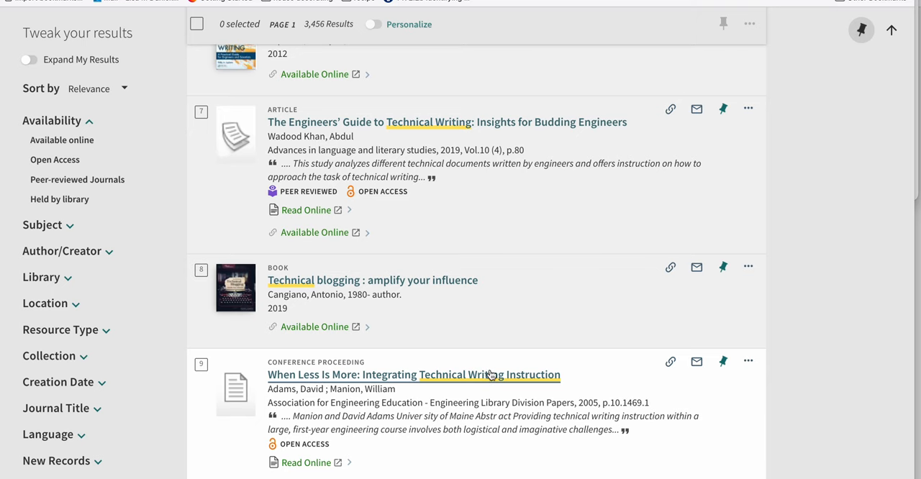
scroll(down, 3)
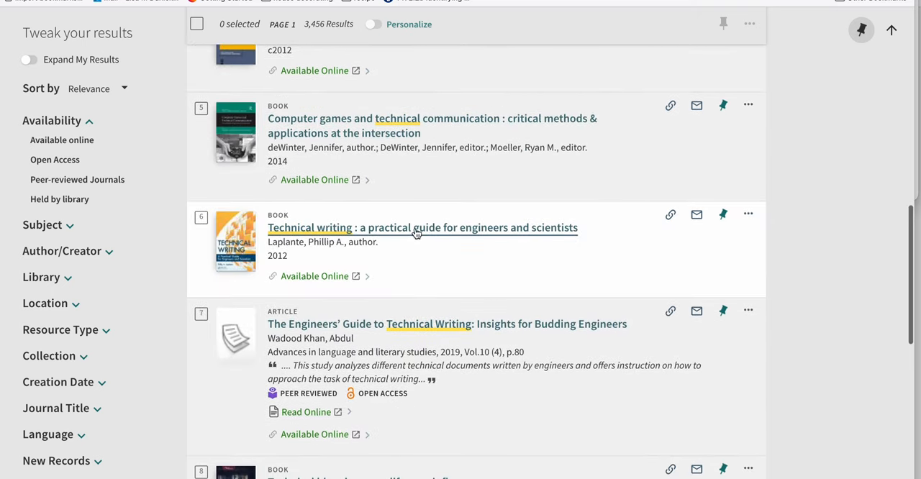
click(423, 227)
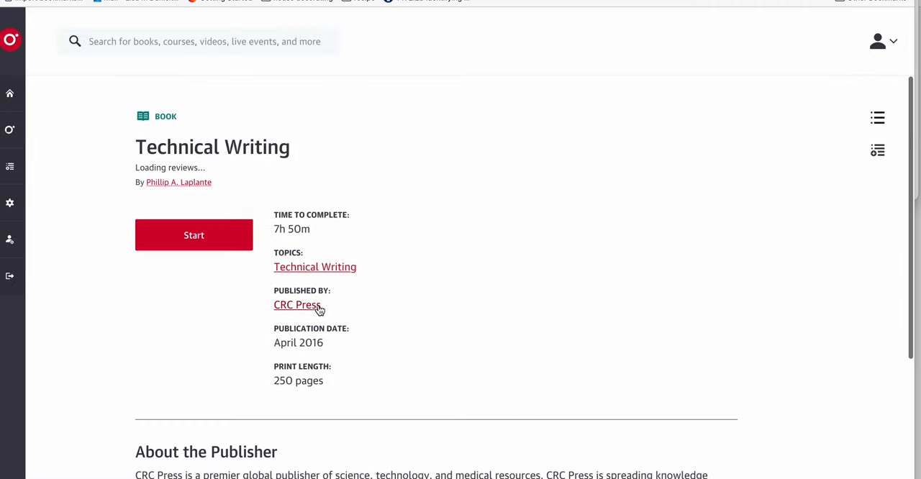
- Start reading Laplante's Technical Writing and jump to its contents page from the table of contents panel
scroll(down, 3)
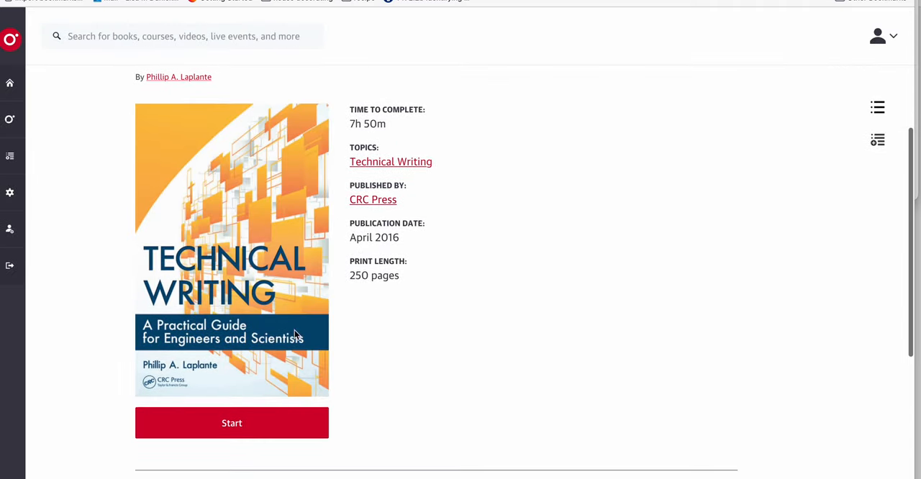
click(231, 424)
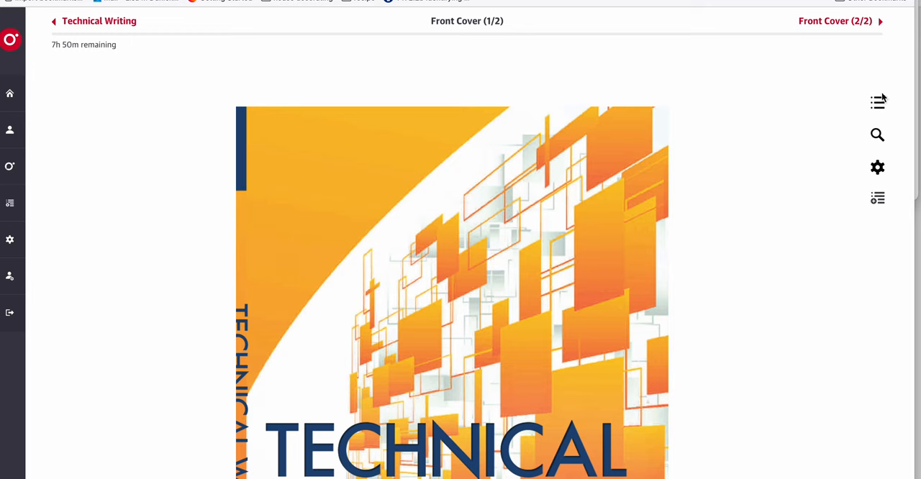
click(878, 101)
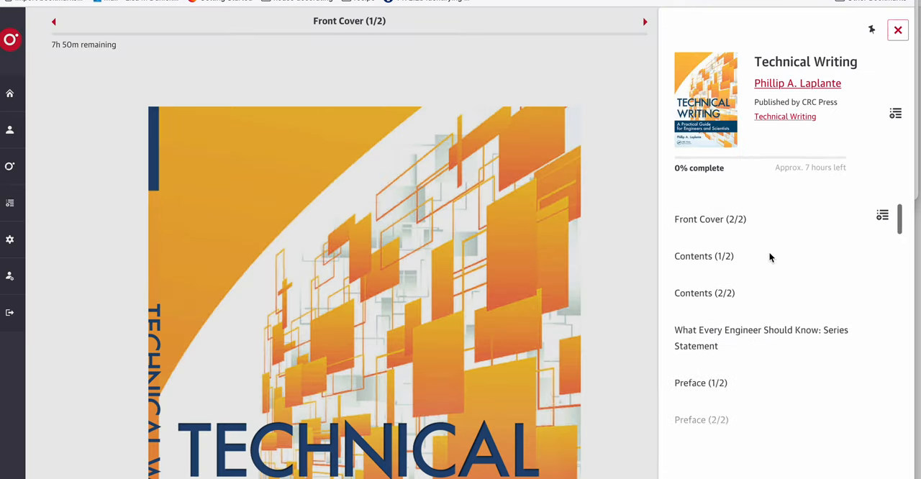
mouse_move(697, 261)
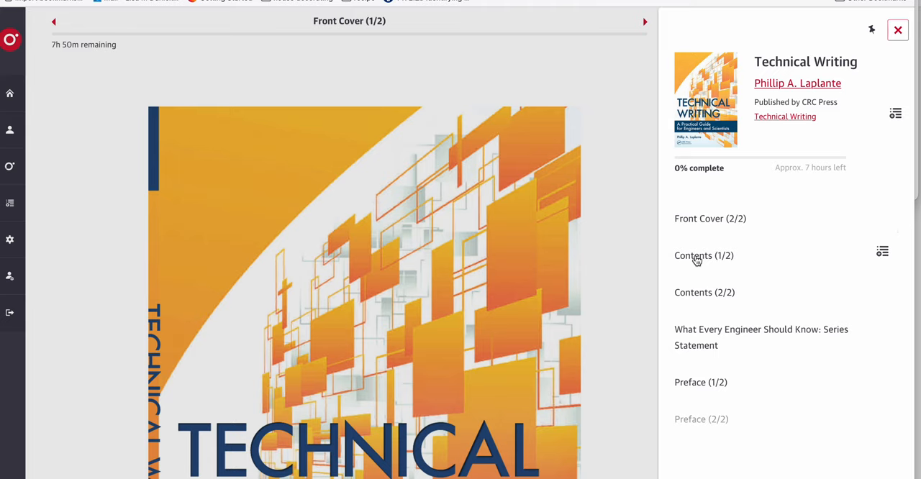
click(704, 257)
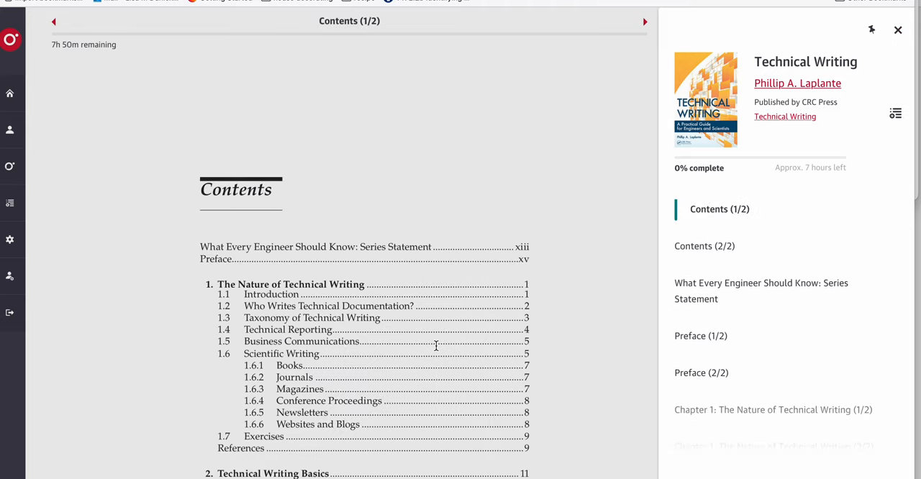
- Browse down the book's contents looking for sections about instructions
scroll(down, 3)
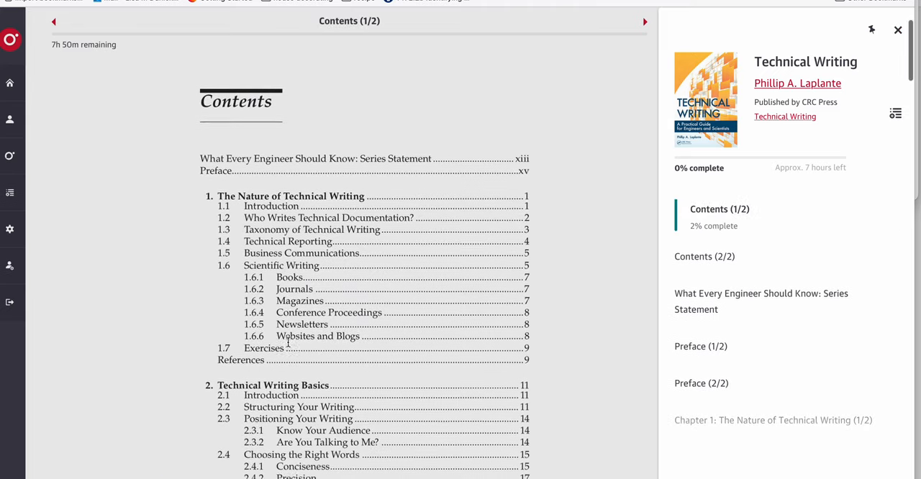
scroll(down, 3)
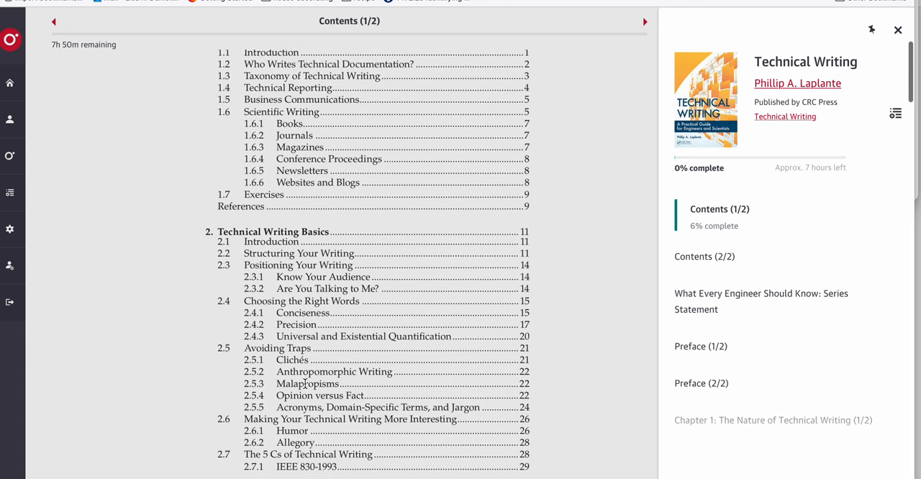
scroll(down, 3)
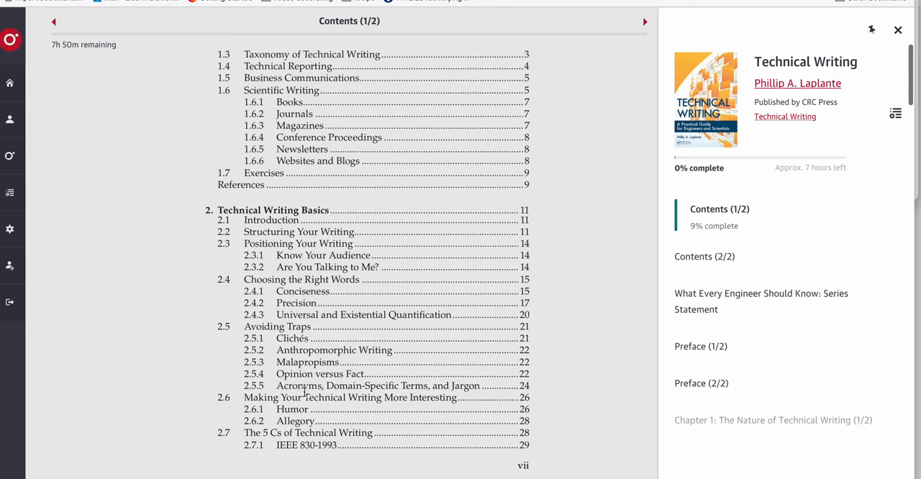
scroll(down, 3)
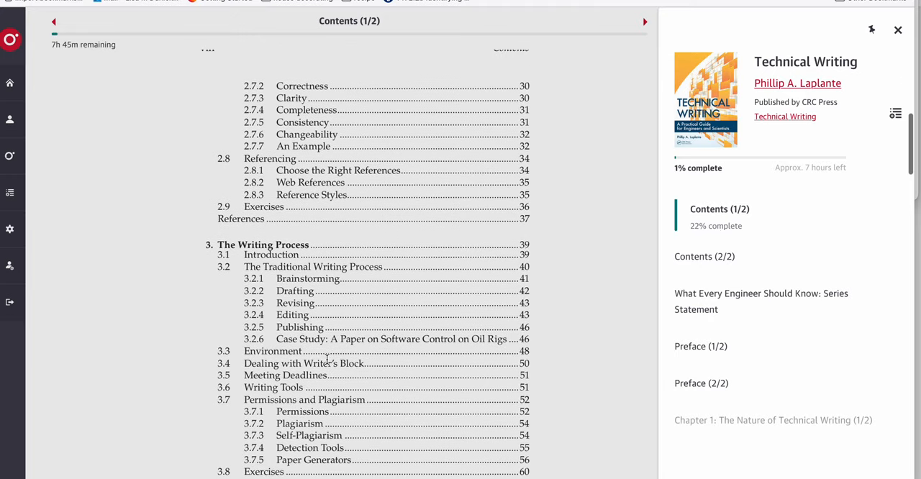
scroll(down, 3)
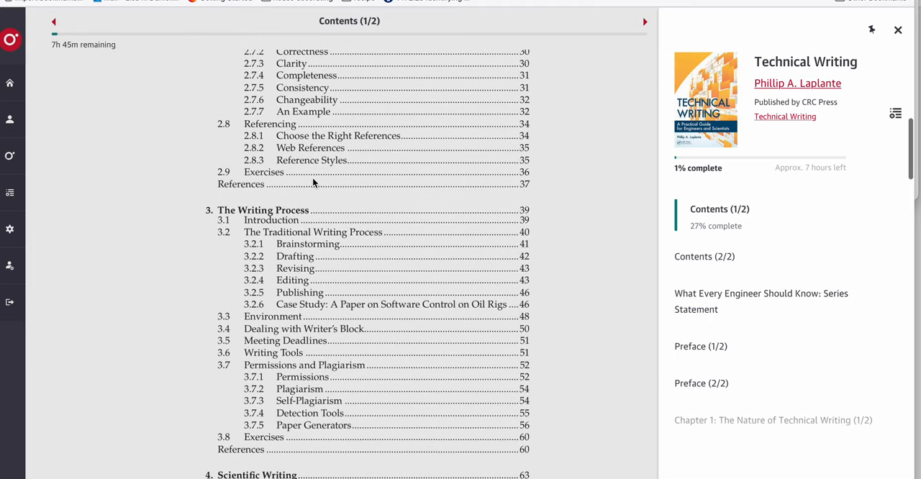
scroll(down, 3)
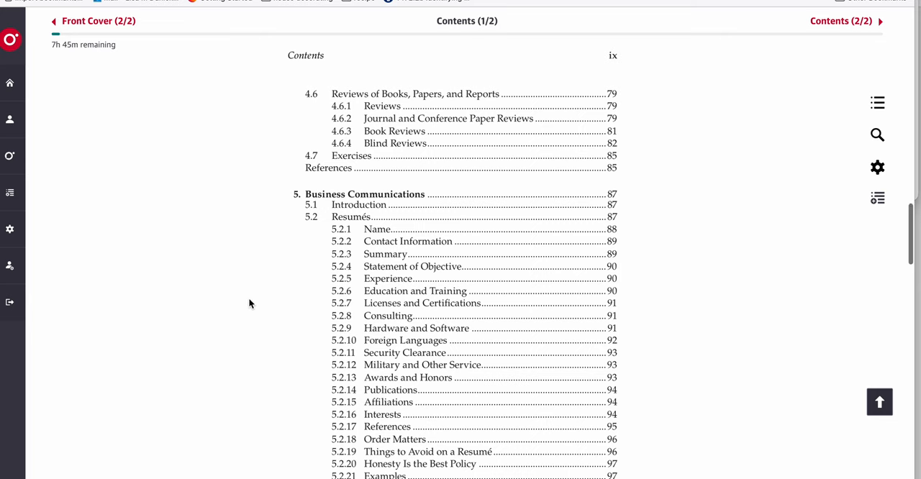
scroll(down, 3)
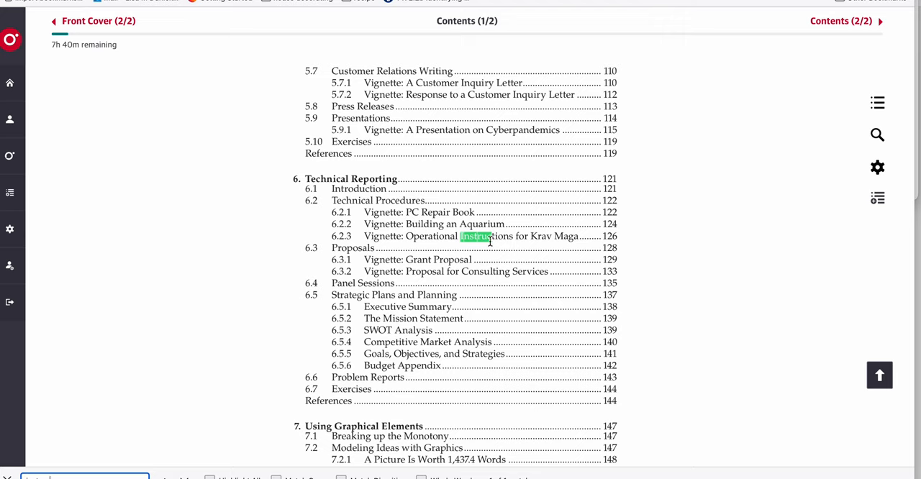
click(478, 237)
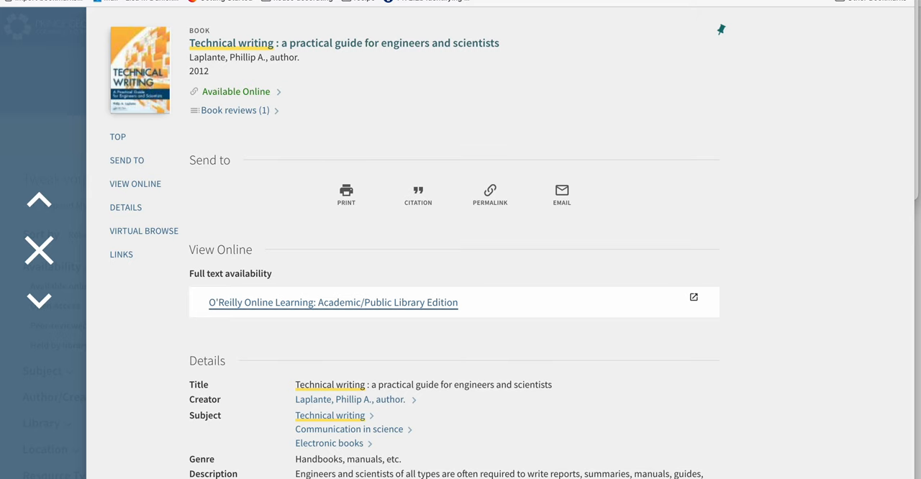
- Close the Technical writing book details to leave the library record
click(39, 250)
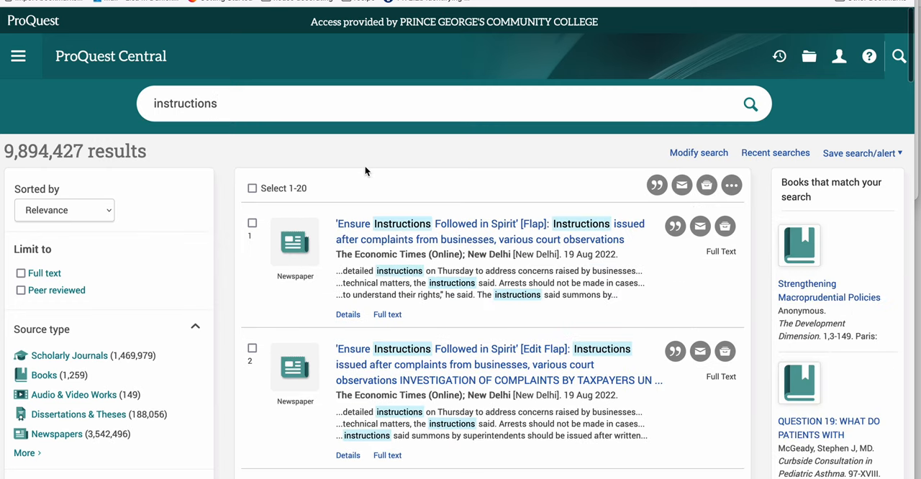
mouse_move(394, 250)
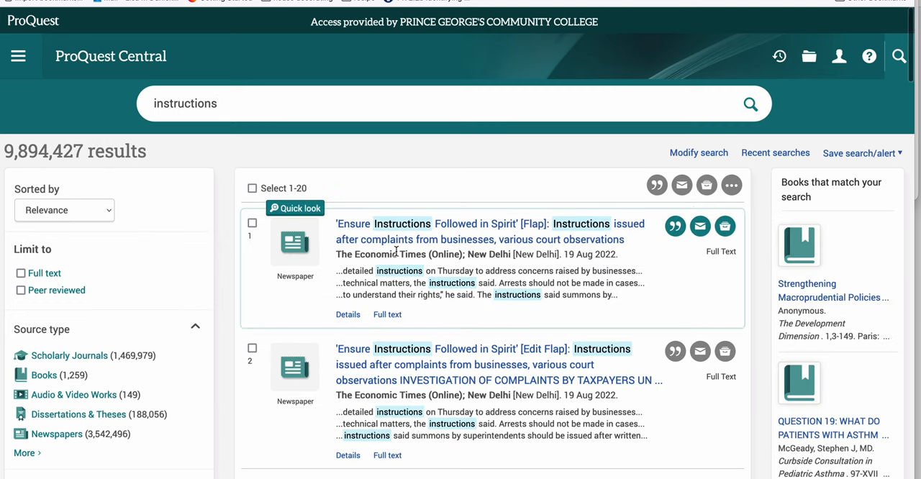
- Look over the ProQuest Central results and refine the search to 'writing instructions'
scroll(down, 3)
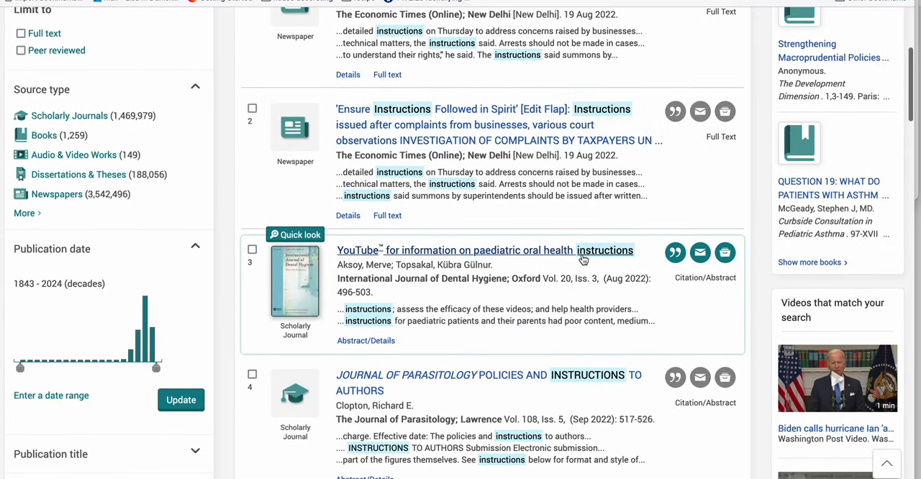
scroll(down, 3)
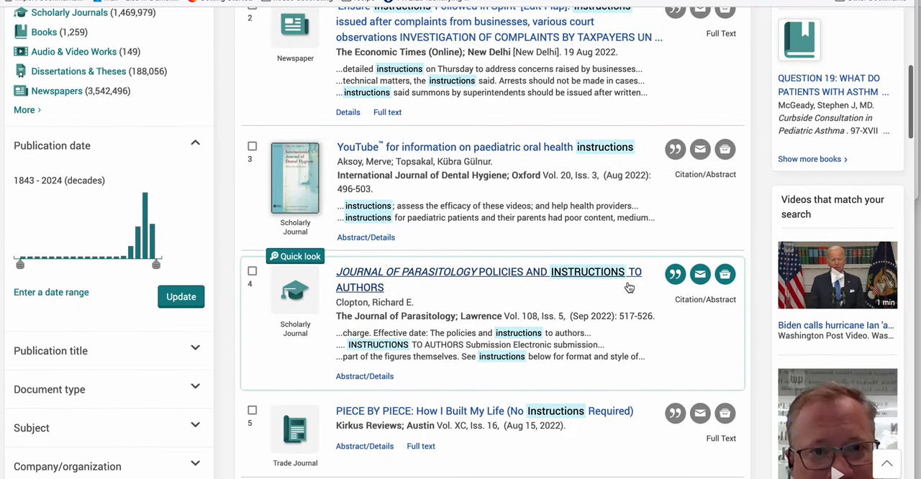
scroll(down, 3)
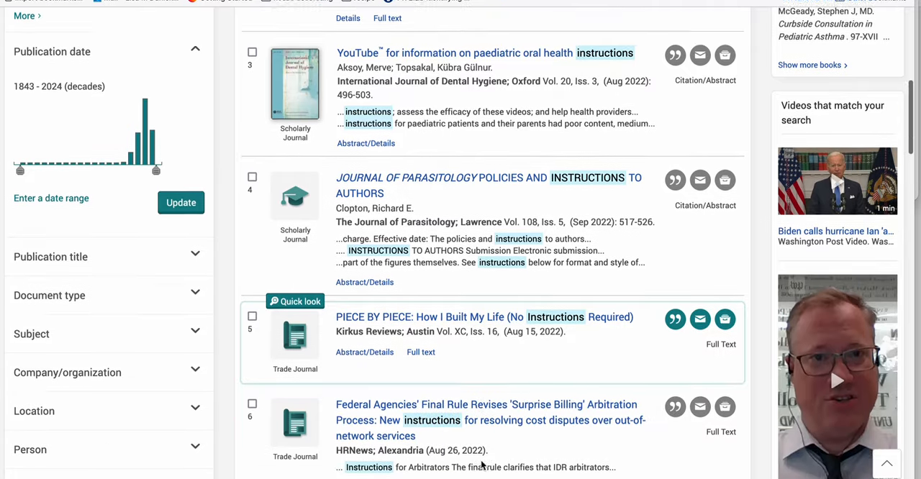
scroll(down, 3)
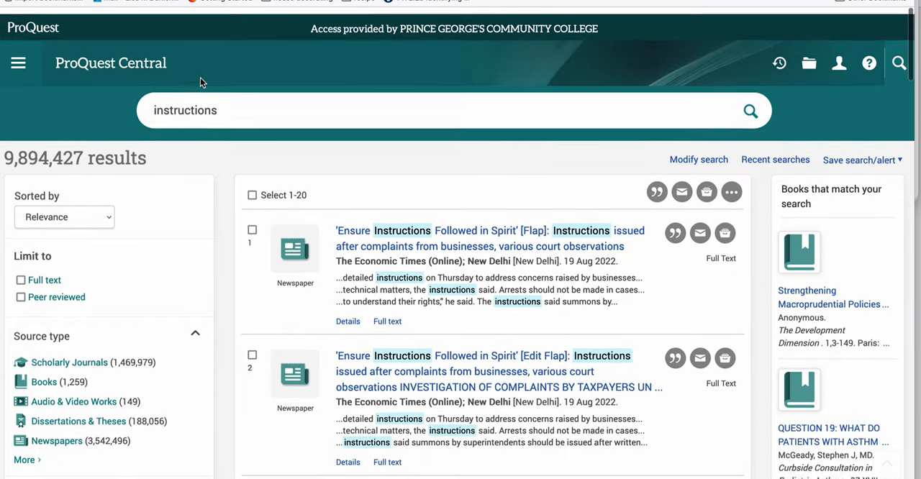
text(writing)
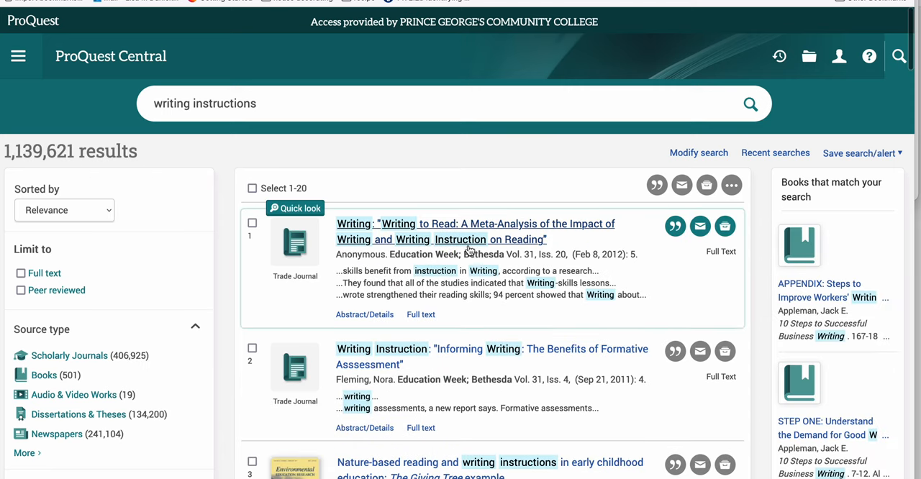
mouse_move(505, 248)
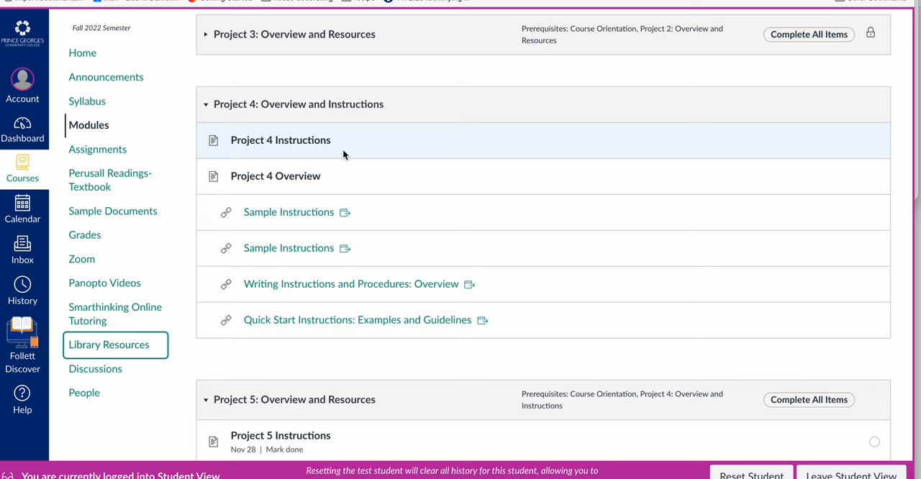
mouse_move(557, 87)
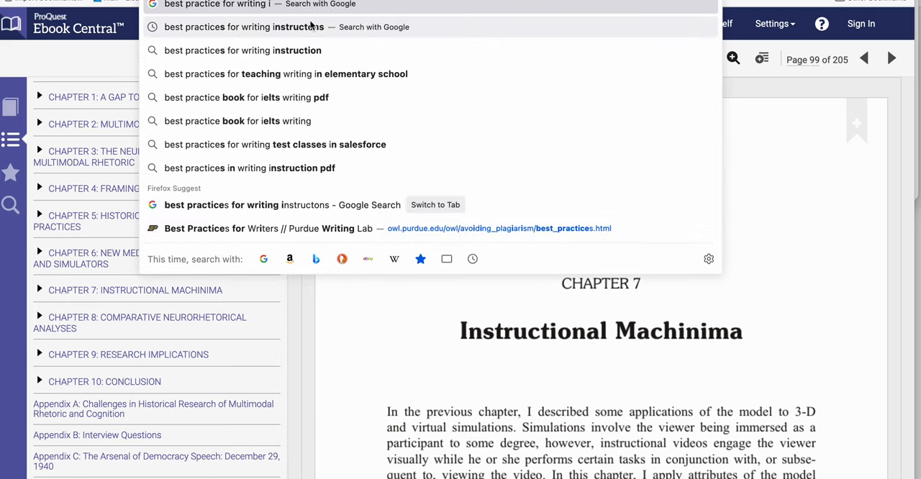
- Search Google for best practices for writing technical instructions and choose the Nitor Infotech article
click(282, 205)
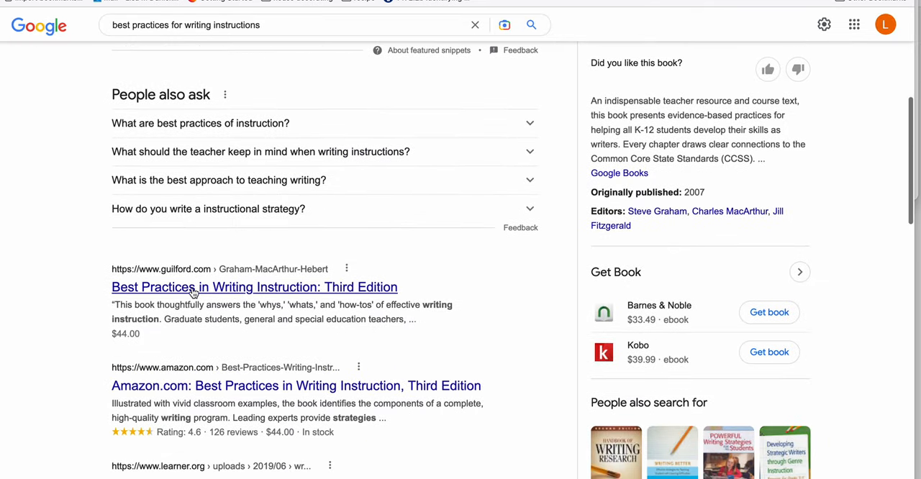
scroll(down, 3)
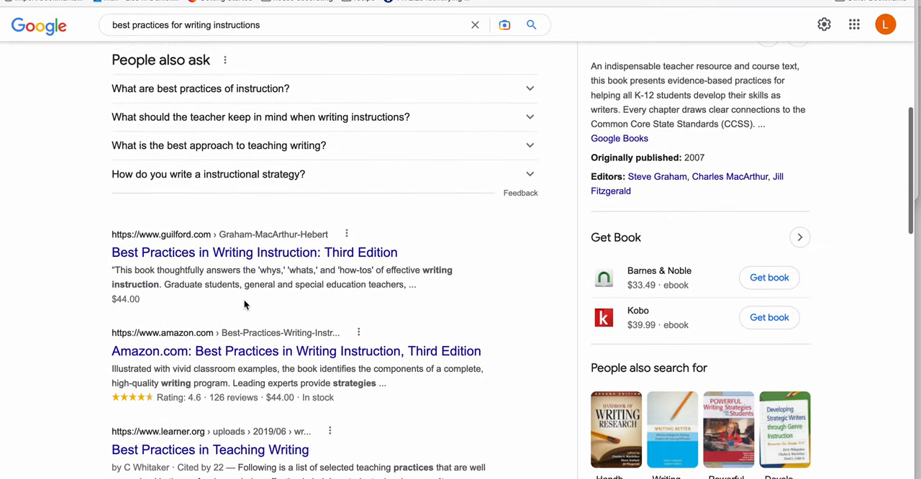
scroll(down, 3)
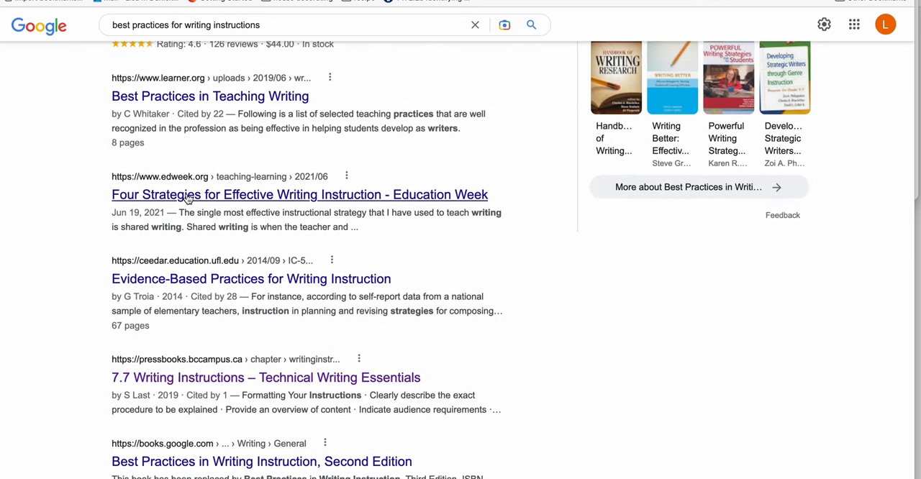
mouse_move(369, 196)
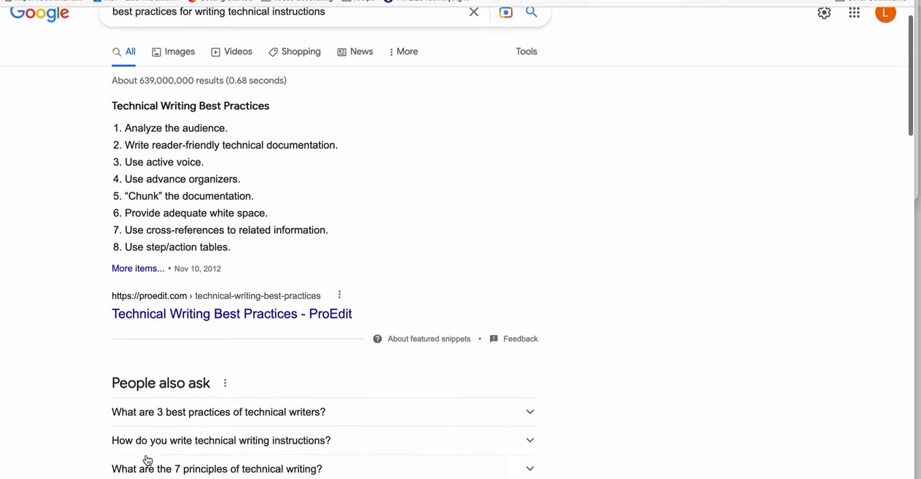
scroll(down, 3)
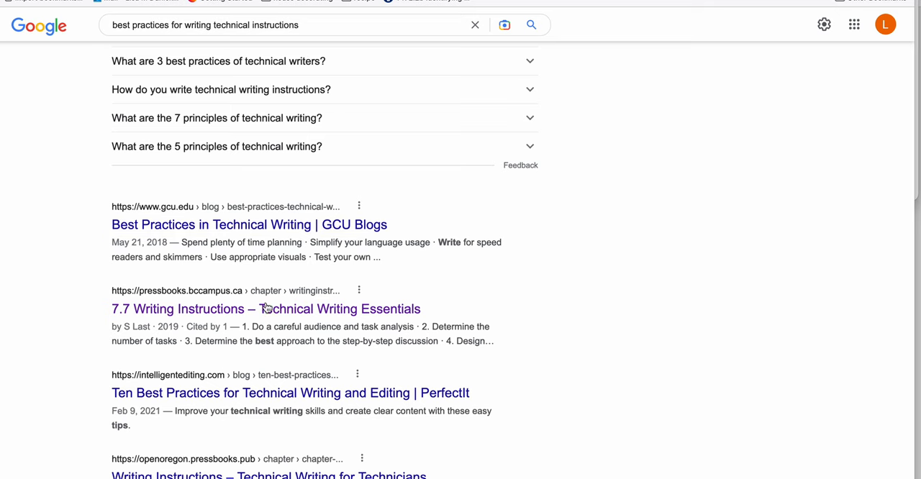
scroll(down, 3)
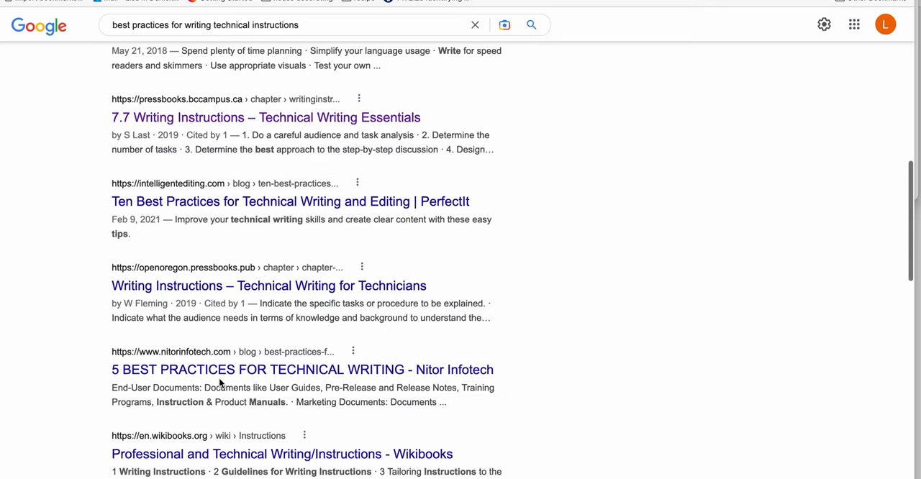
scroll(down, 3)
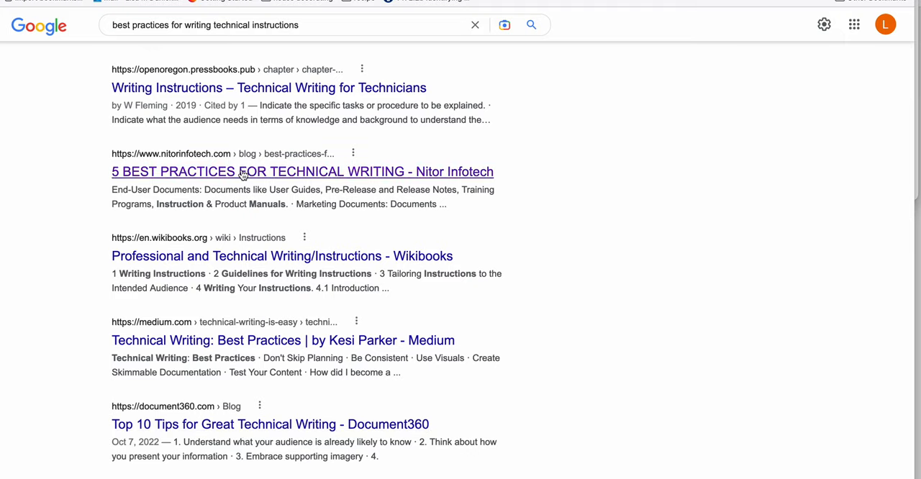
click(242, 171)
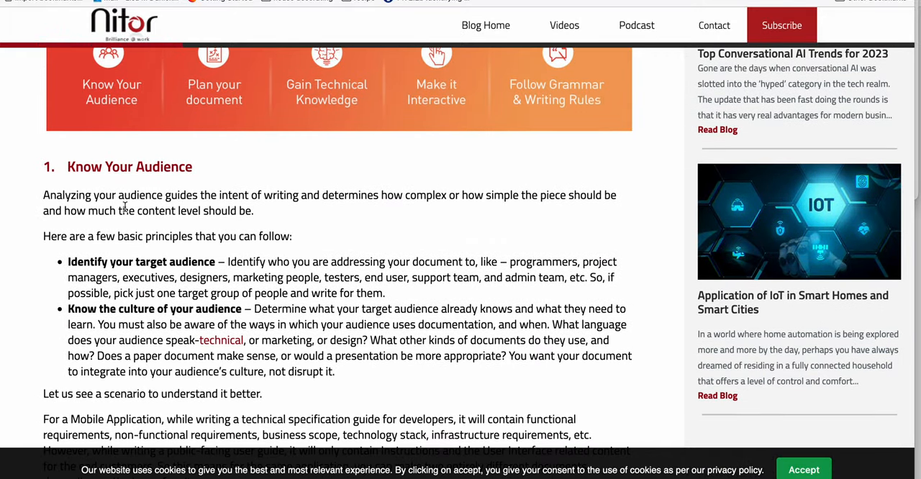
- Read the article's sections on knowing the audience, planning the document and gaining technical knowledge
scroll(down, 3)
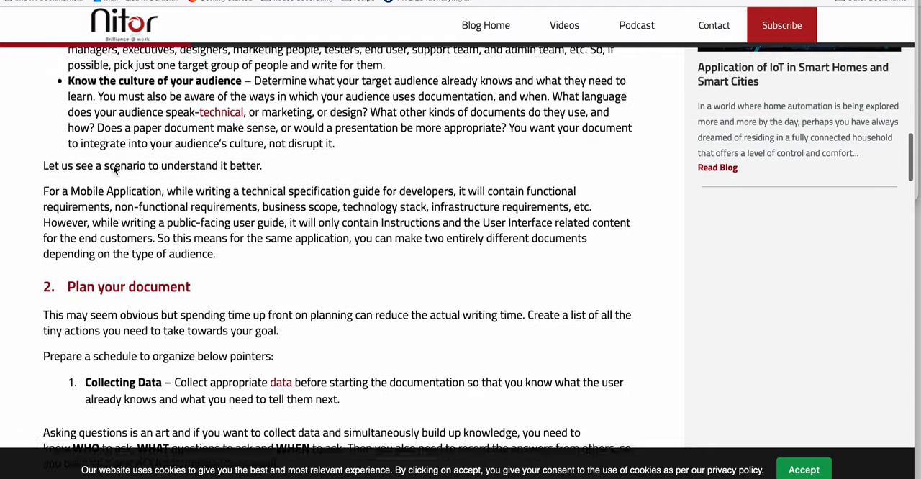
scroll(down, 3)
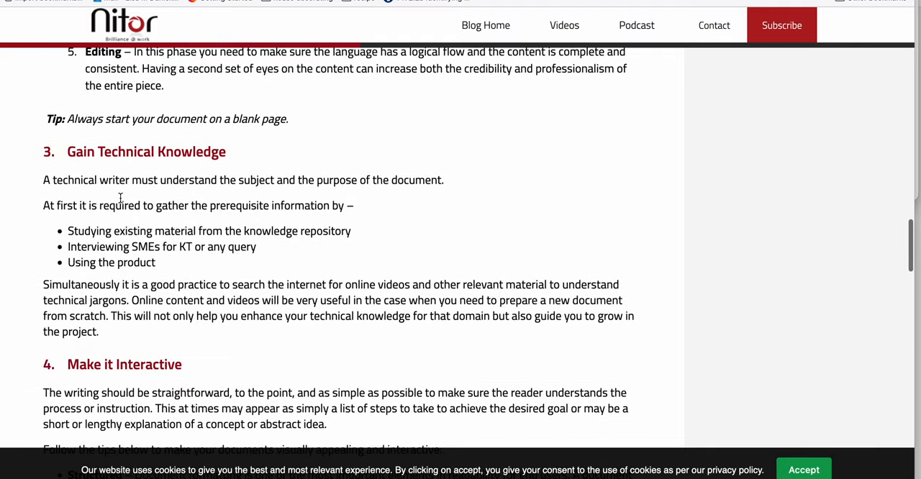
scroll(down, 3)
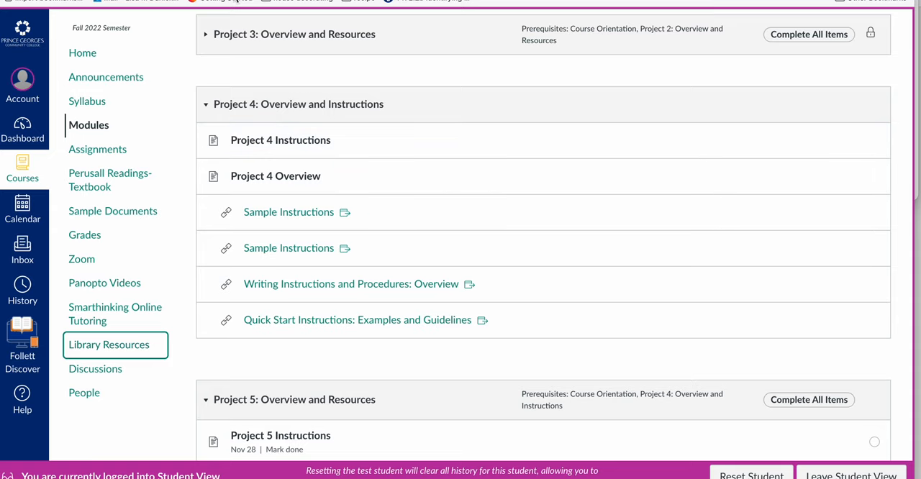
- Open Project 4 Instructions and scroll to the Deliverables Required table with the 70-point Best-Practices Report
click(279, 139)
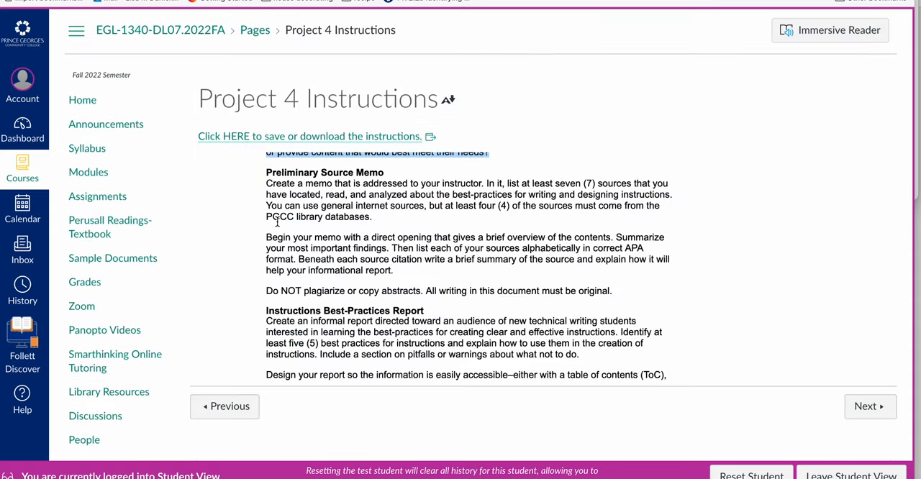
scroll(down, 3)
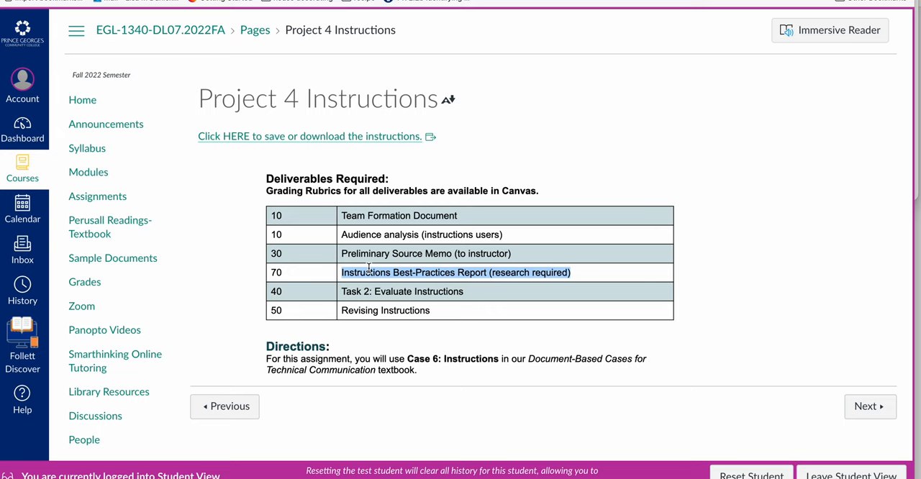
mouse_move(389, 293)
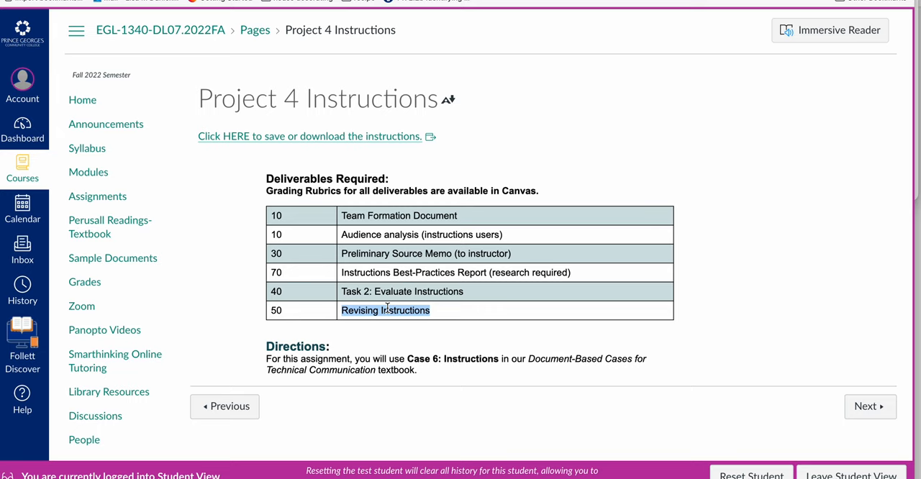
mouse_move(147, 118)
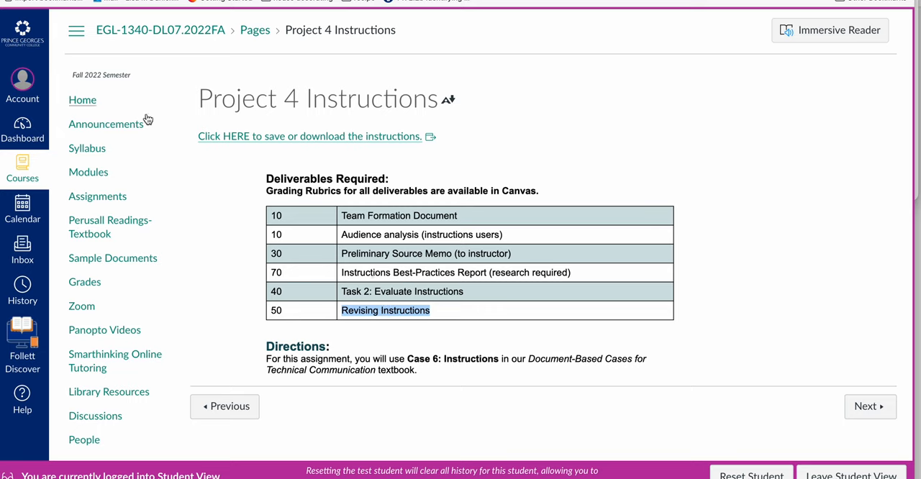
mouse_move(121, 124)
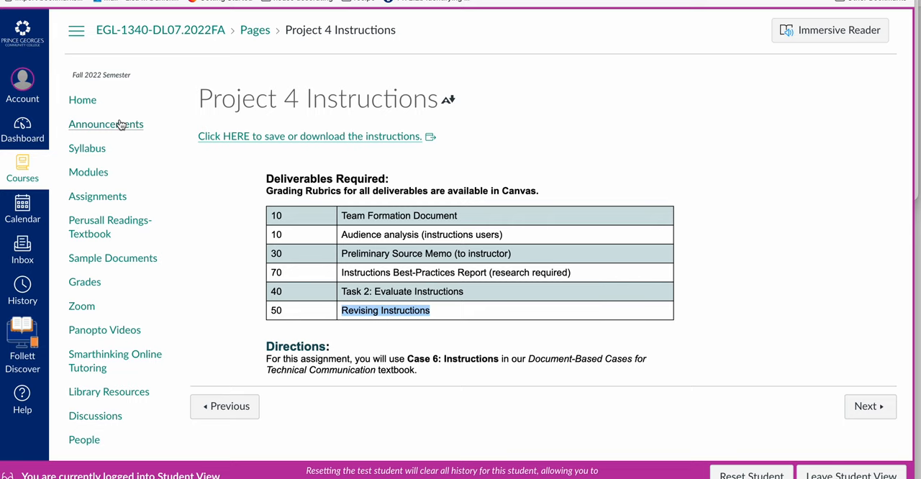
mouse_move(115, 123)
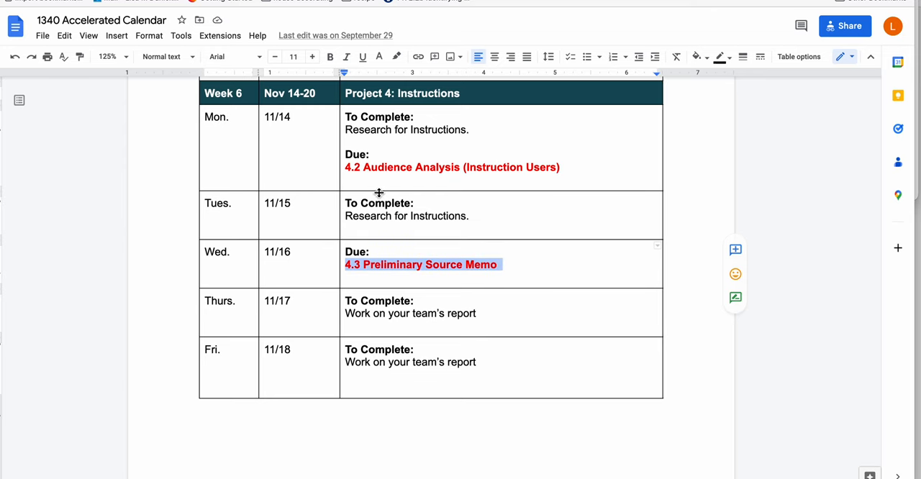
- Scroll the 1340 Accelerated Calendar through the Week 6 and Week 7 Project 4 due dates
scroll(down, 3)
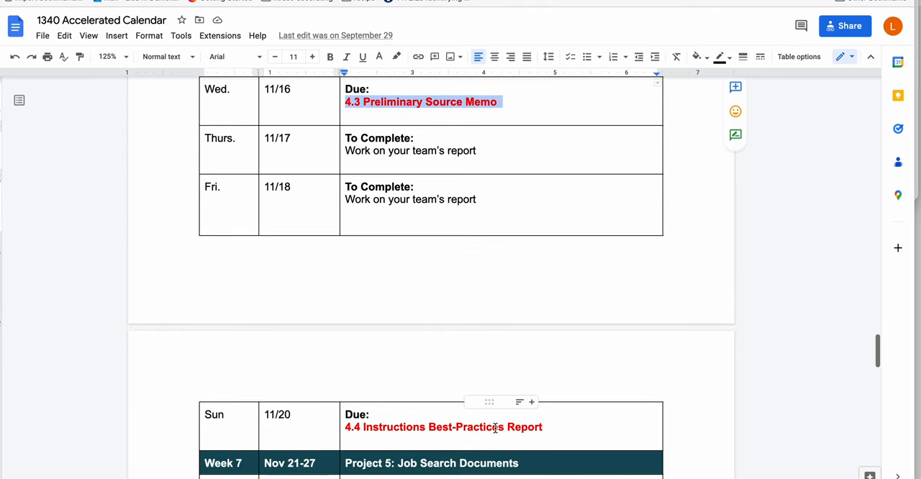
scroll(down, 3)
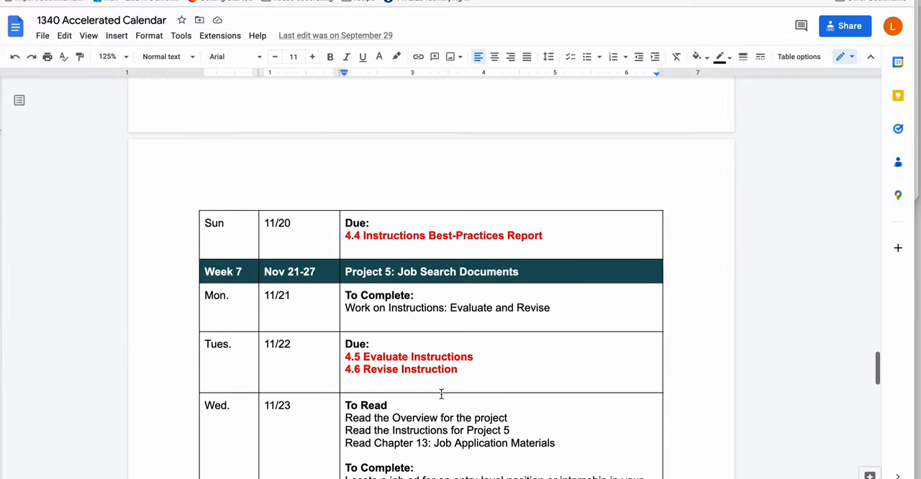
scroll(down, 3)
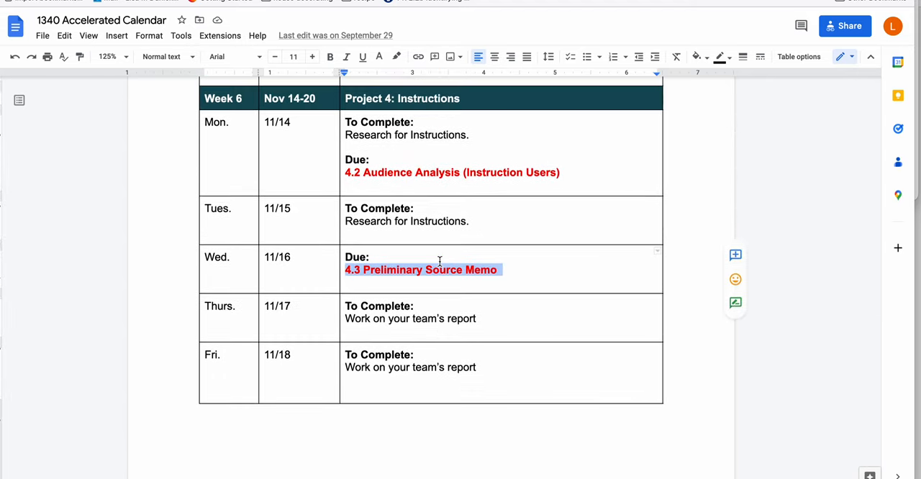
mouse_move(137, 35)
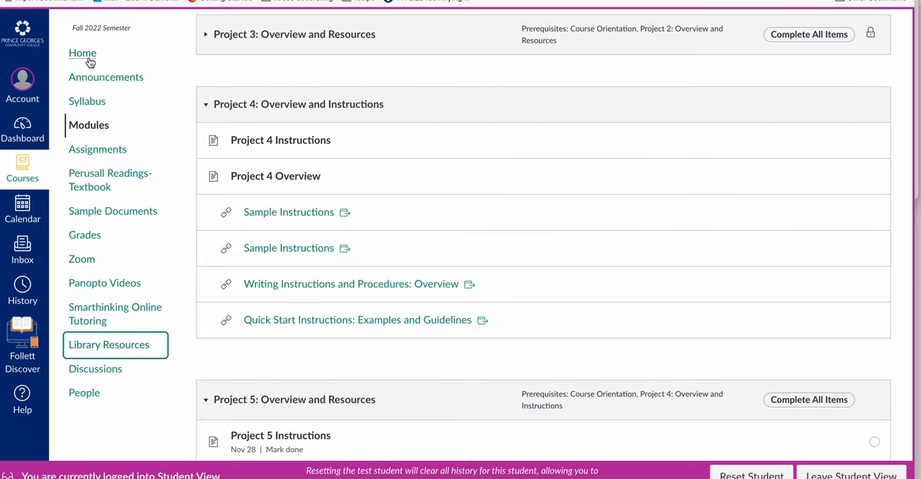
- Go to the course Home and open the Contact Dr. Dunick page with office hours
click(81, 52)
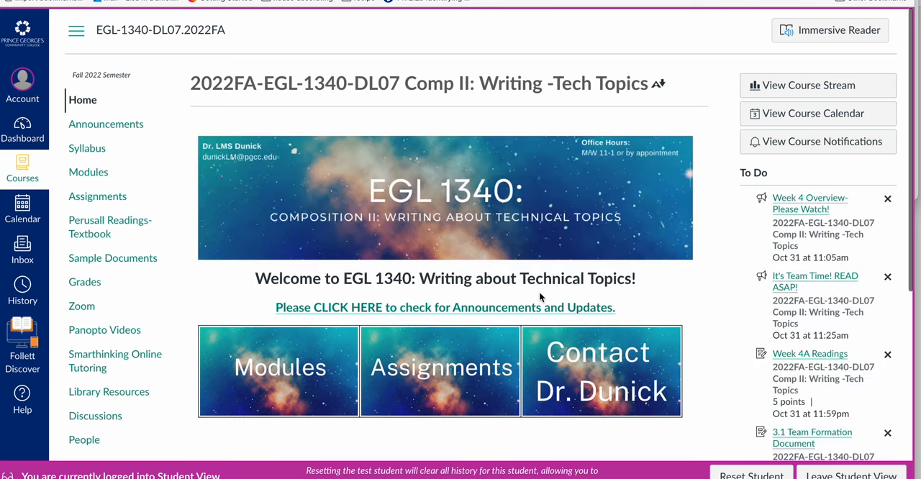
click(599, 372)
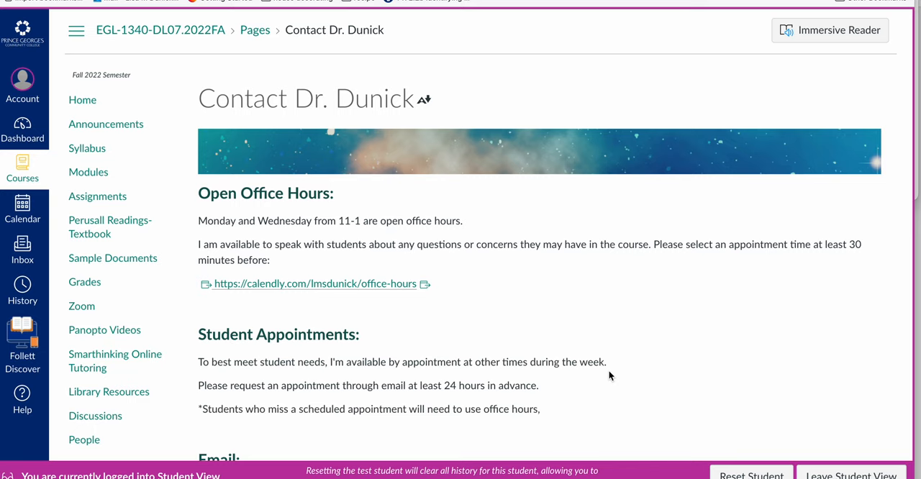
mouse_move(664, 66)
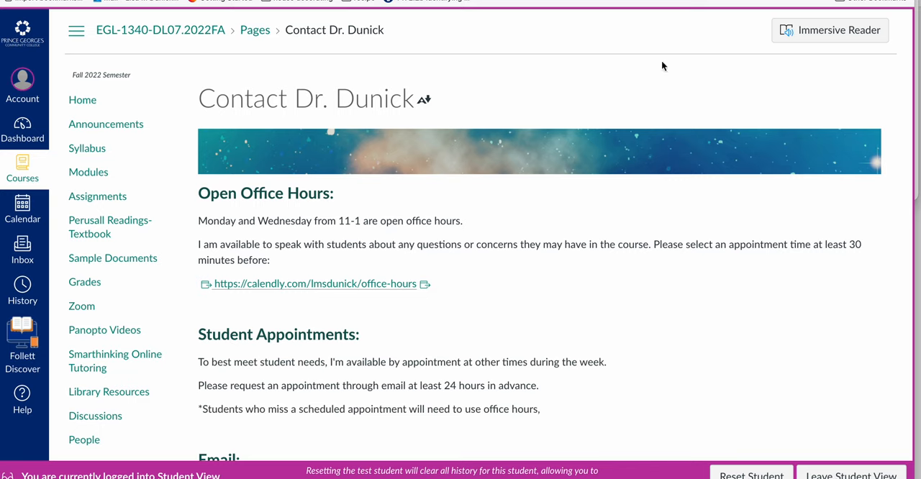